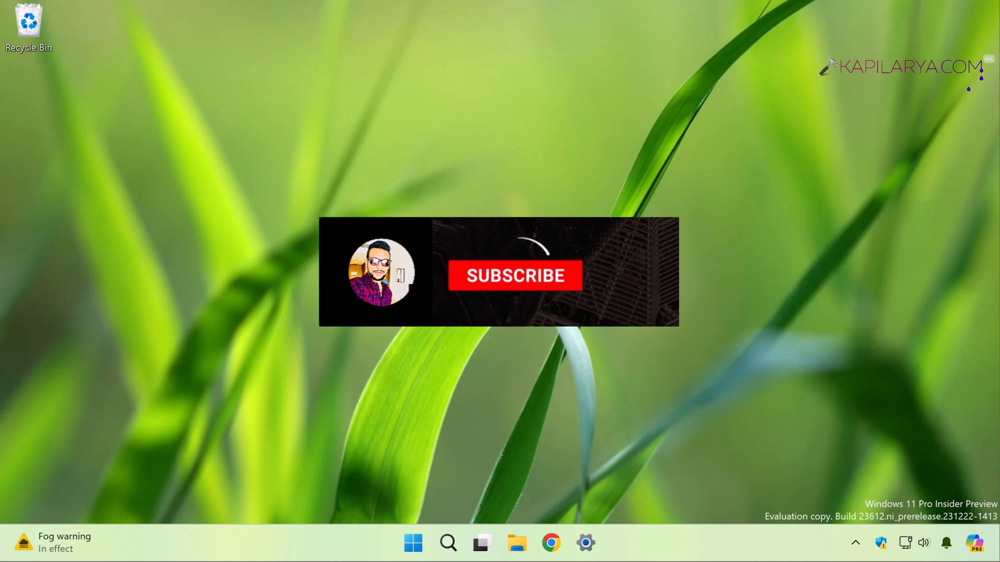
Launch Settings and go to the System > For developers page.
{"action": "left_click", "coordinate": [514, 276]}
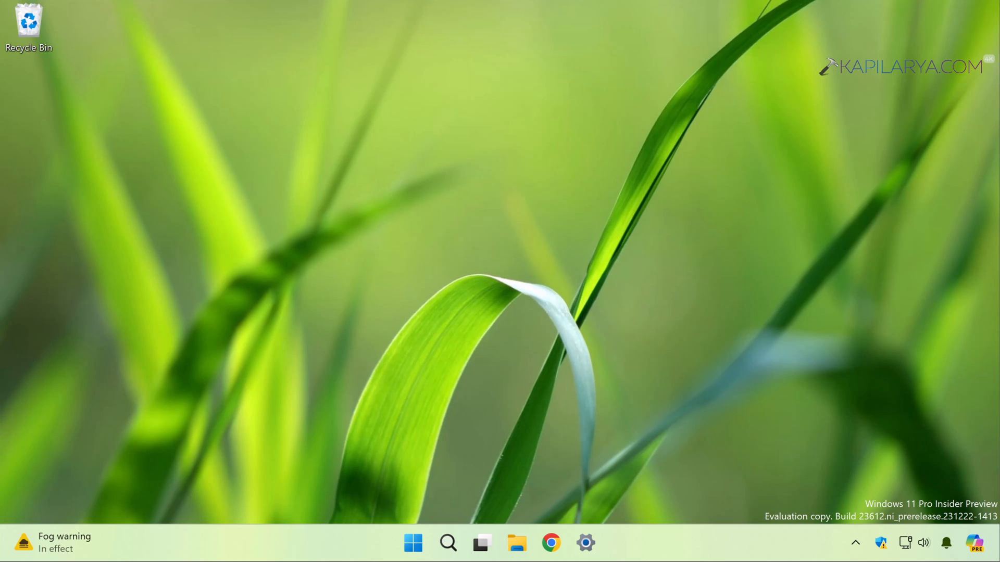
{"action": "mouse_move", "coordinate": [580, 336]}
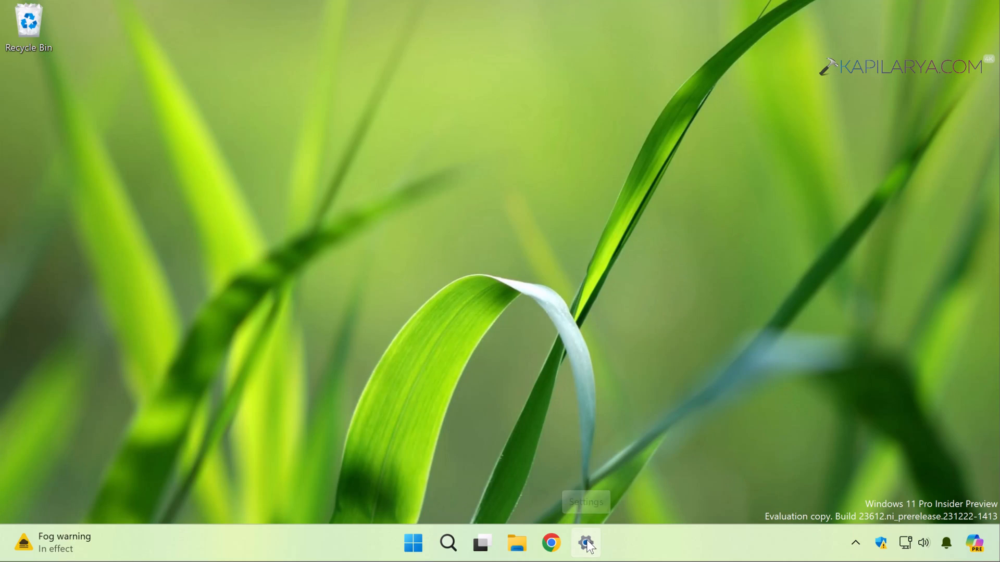
{"action": "left_click", "coordinate": [585, 544]}
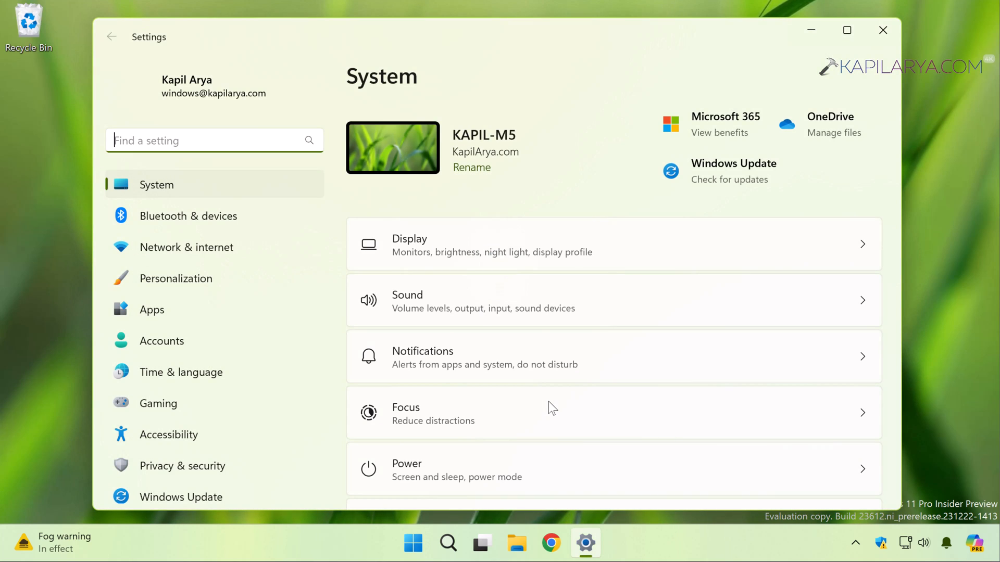
{"action": "scroll", "scroll_direction": "down", "scroll_amount": 3}
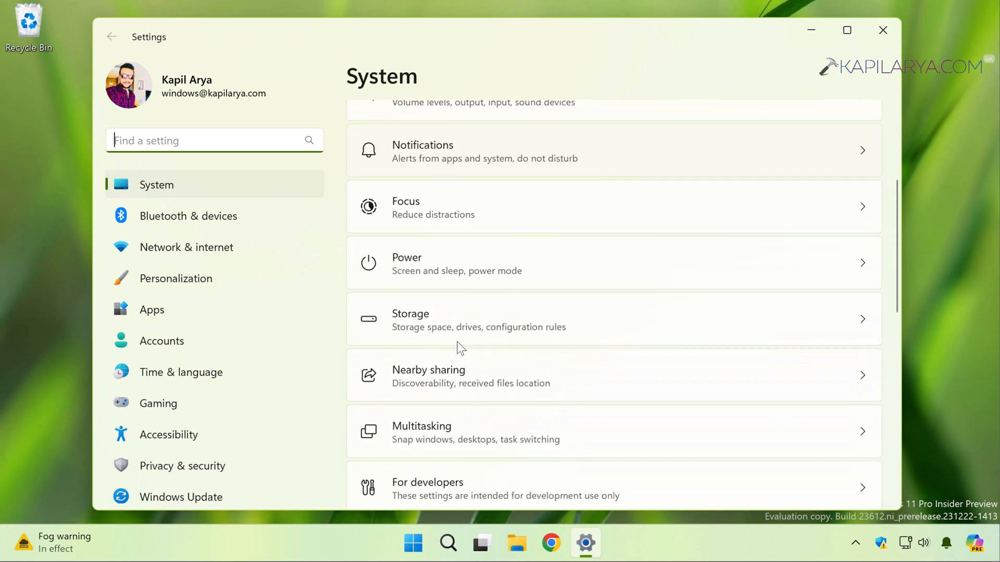
{"action": "scroll", "scroll_direction": "down", "scroll_amount": 3}
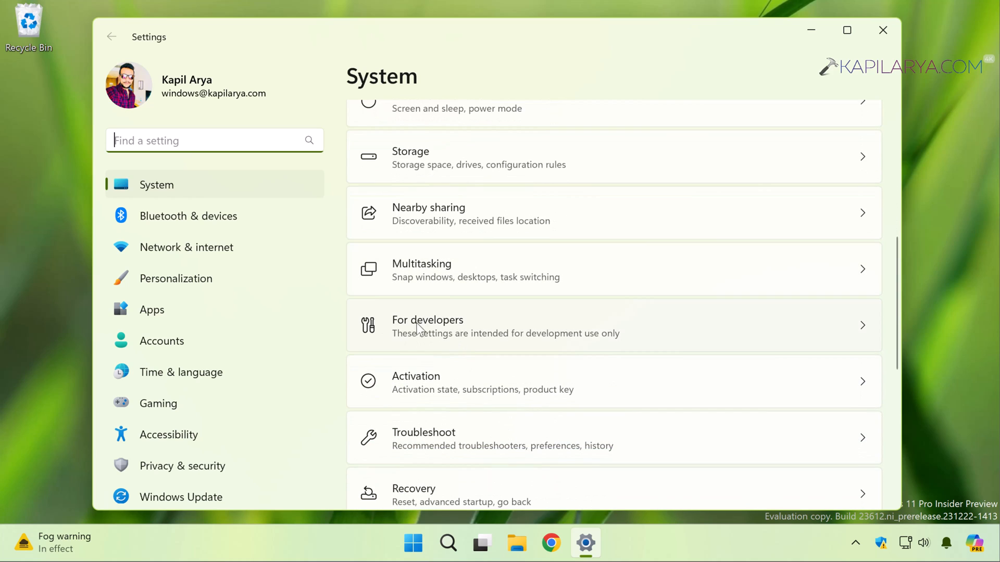
{"action": "mouse_move", "coordinate": [389, 252]}
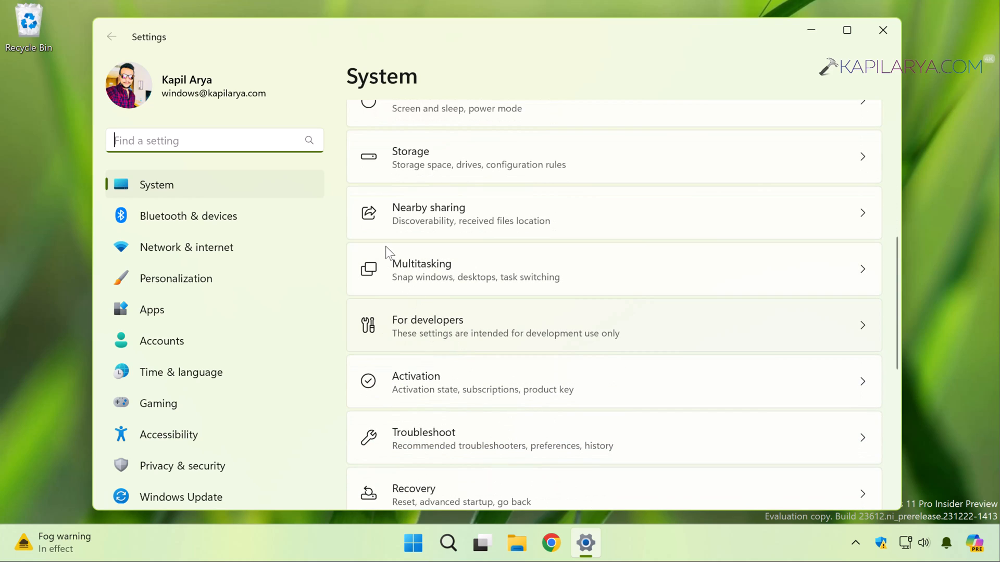
{"action": "left_click", "coordinate": [427, 325]}
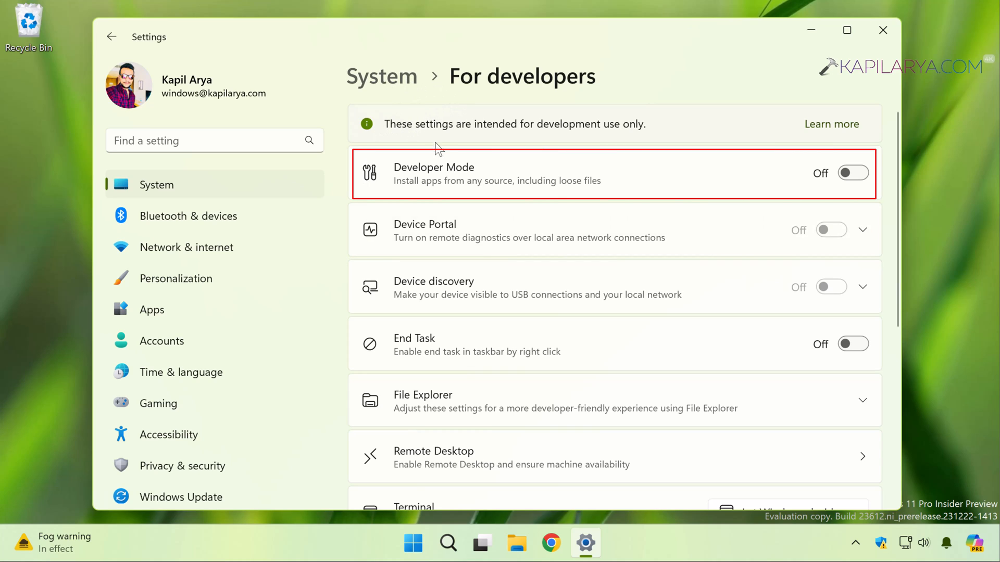
{"action": "mouse_move", "coordinate": [415, 173]}
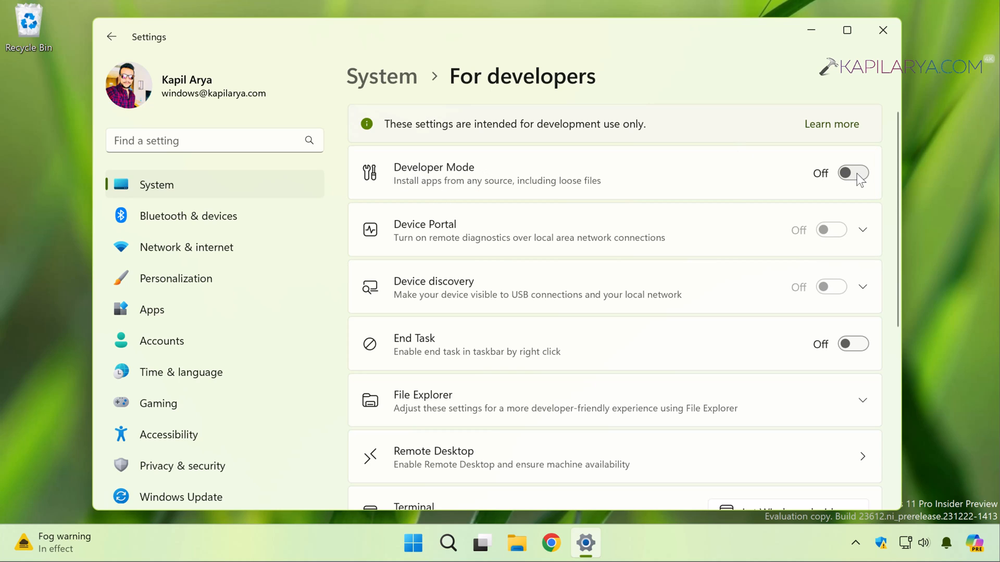
Turn Developer Mode on and accept the Use developer features security warning.
{"action": "left_click", "coordinate": [853, 173]}
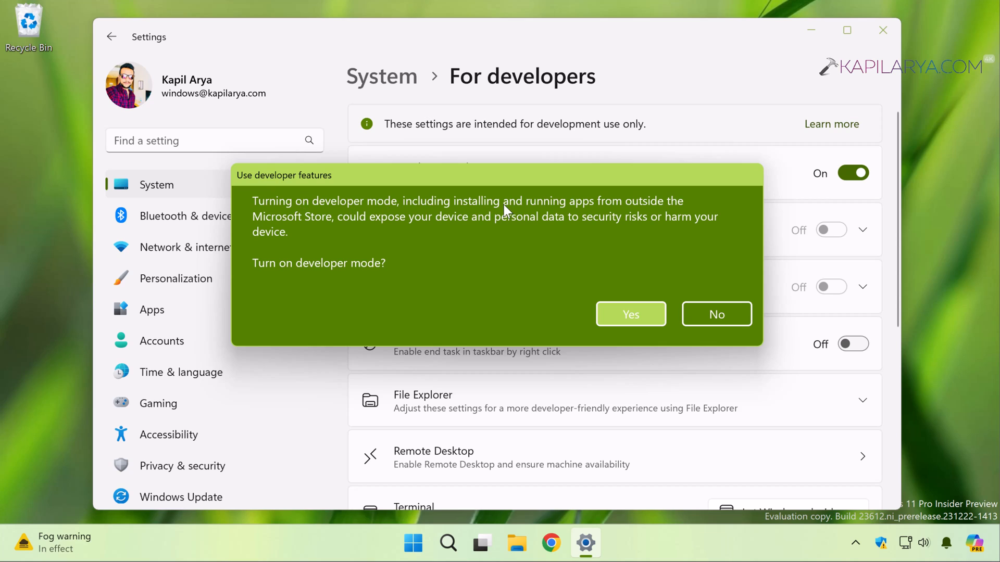
{"action": "mouse_move", "coordinate": [367, 238]}
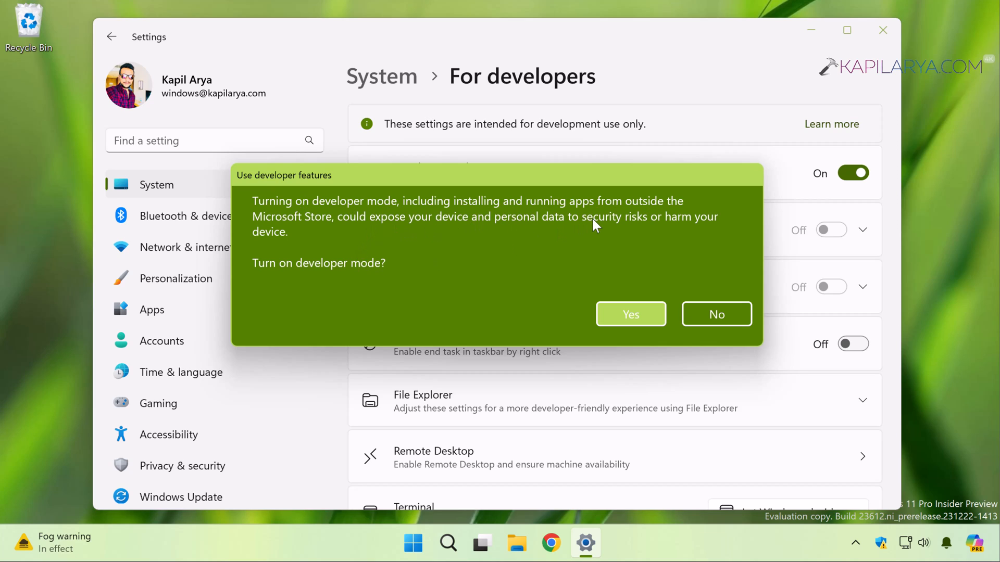
{"action": "mouse_move", "coordinate": [385, 267]}
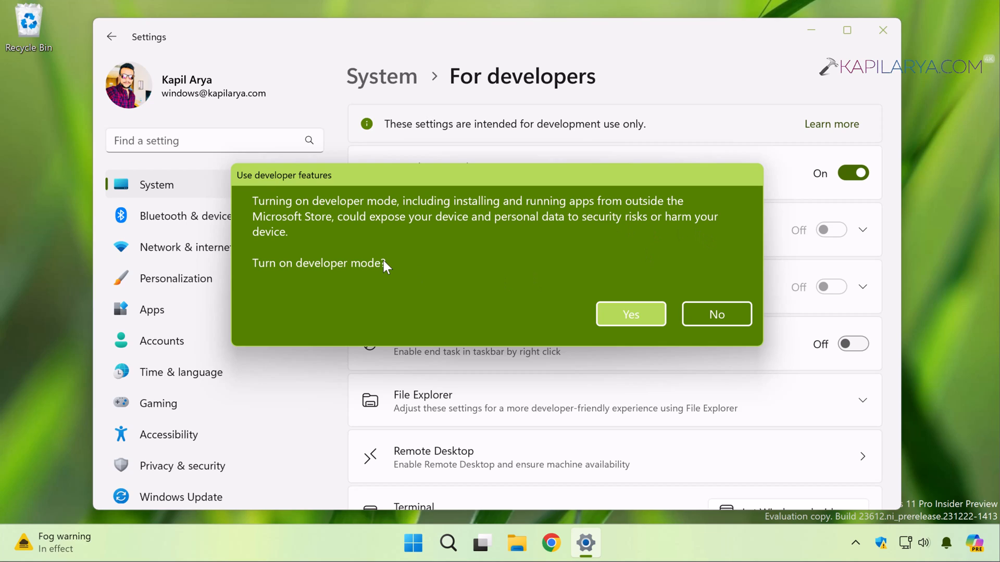
{"action": "mouse_move", "coordinate": [295, 290]}
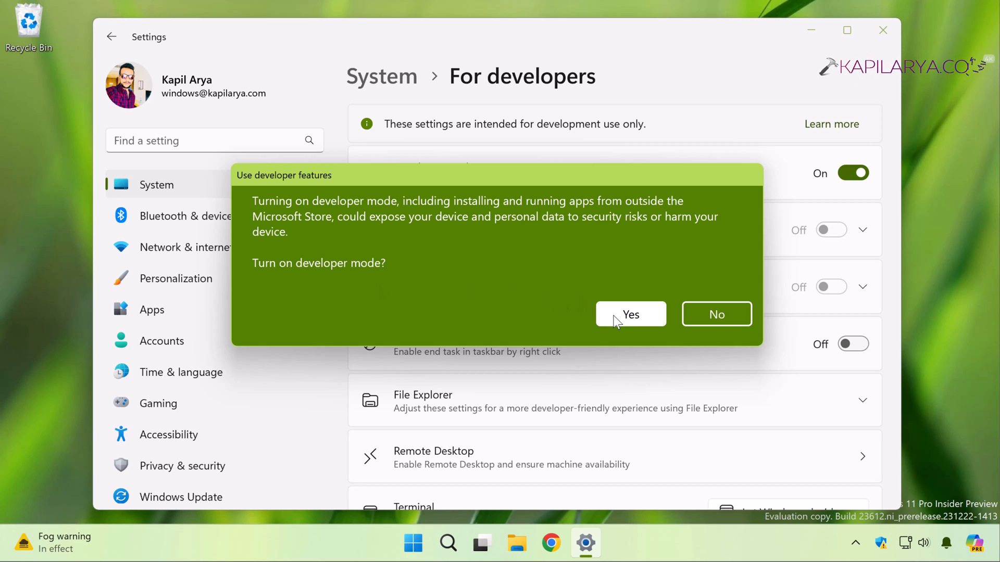
{"action": "left_click", "coordinate": [630, 313]}
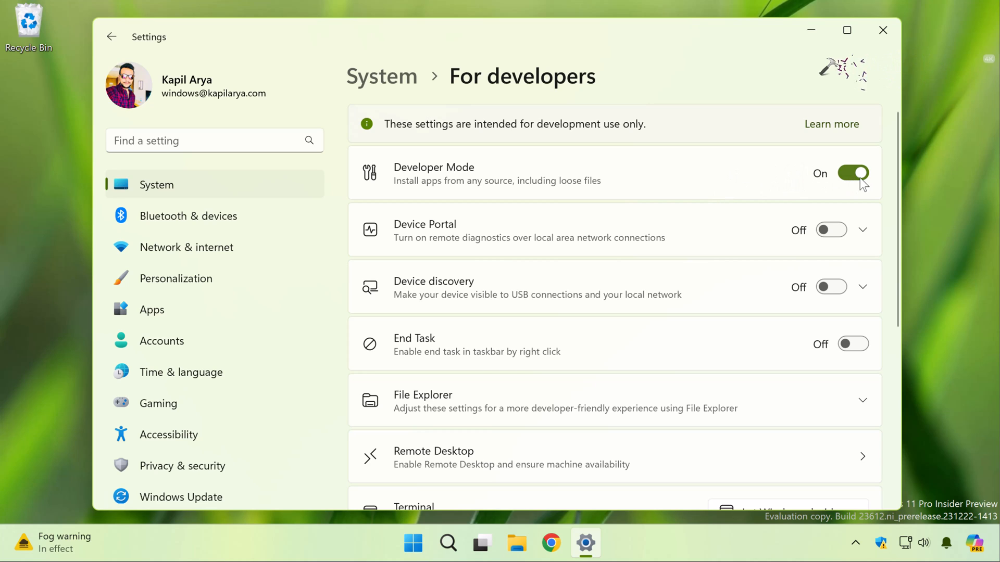
Decline the install prompts for Device Portal and Device discovery, then switch End Task on.
{"action": "scroll", "scroll_direction": "down", "scroll_amount": 3}
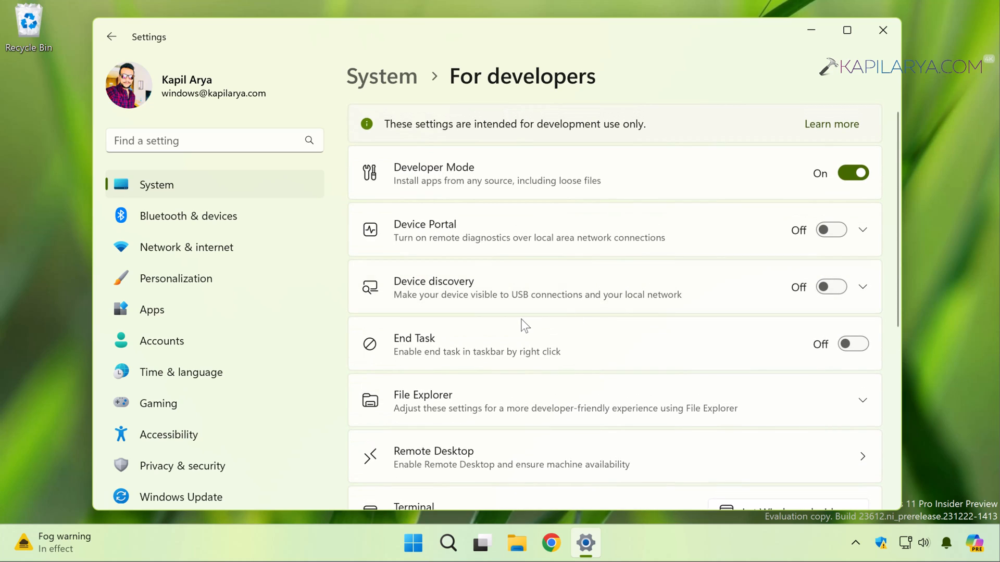
{"action": "mouse_move", "coordinate": [835, 342]}
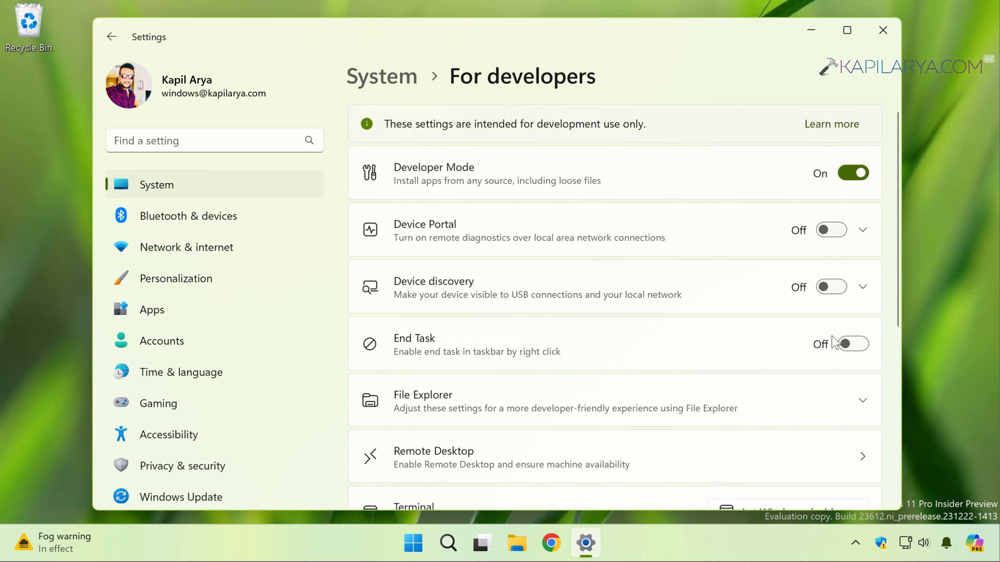
{"action": "left_click", "coordinate": [831, 229]}
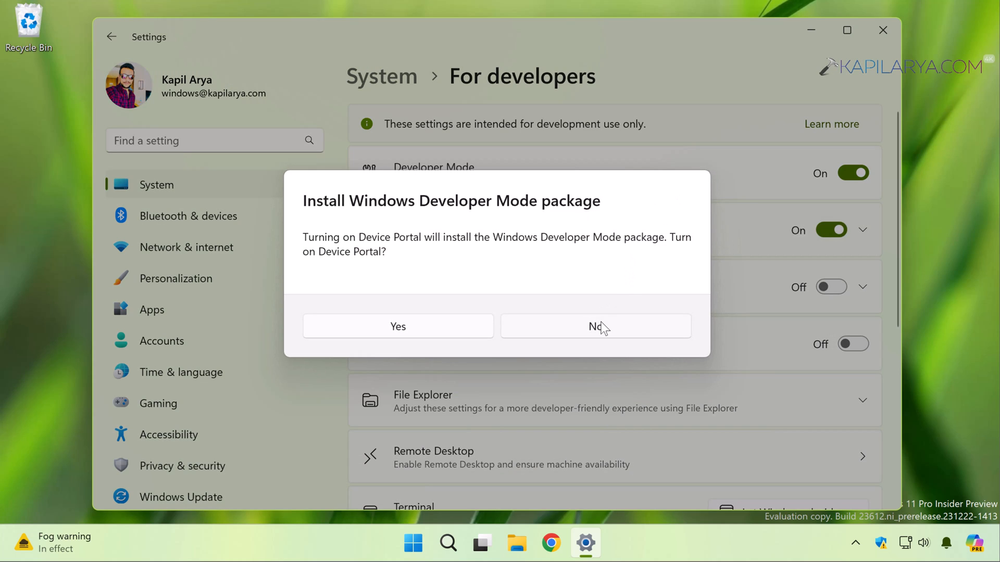
{"action": "left_click", "coordinate": [595, 326]}
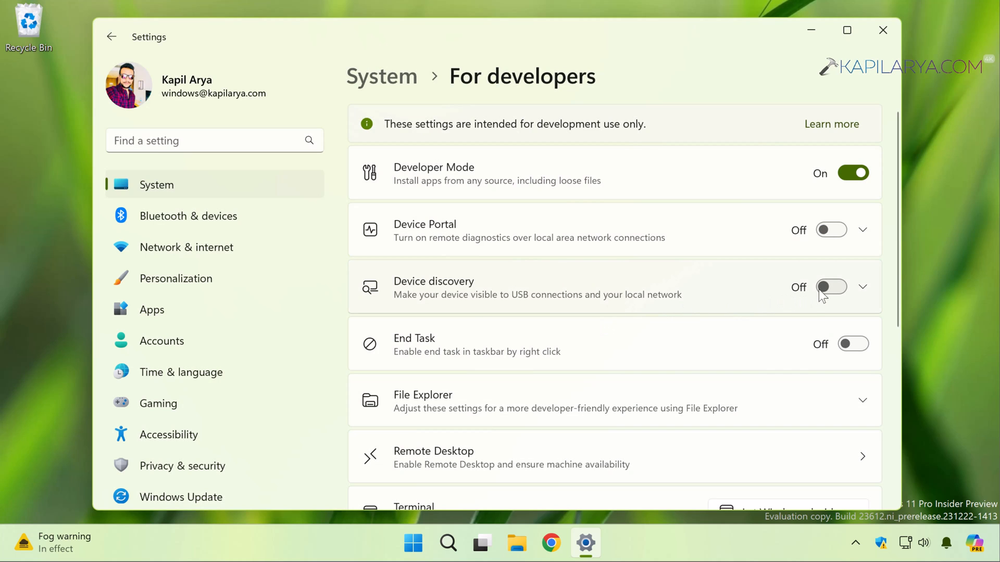
{"action": "left_click", "coordinate": [831, 288]}
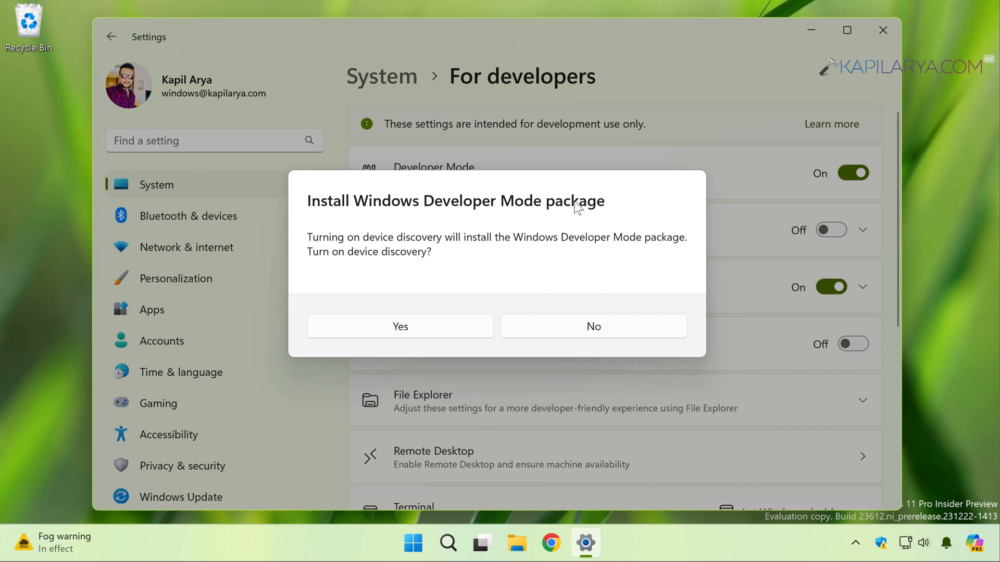
{"action": "mouse_move", "coordinate": [565, 292]}
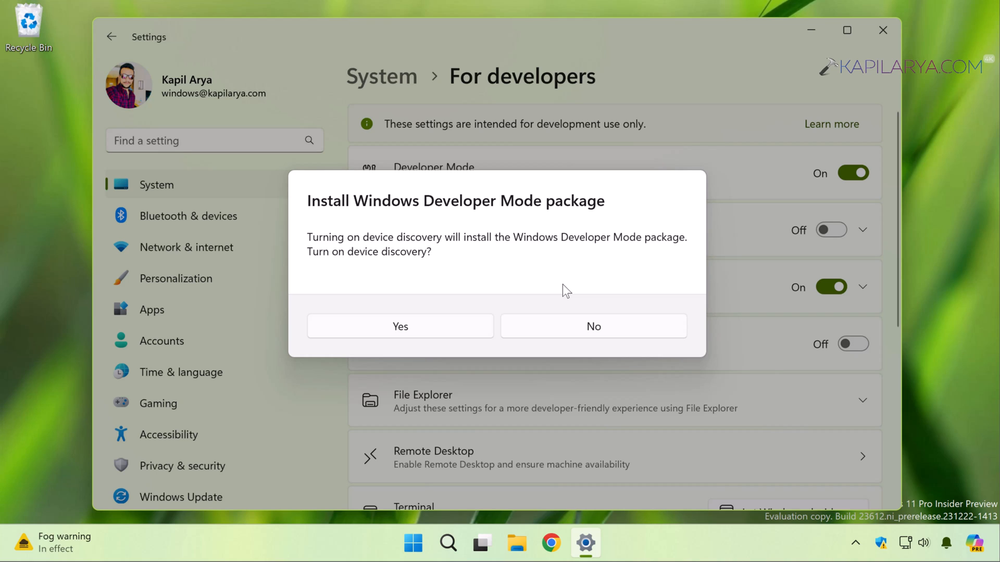
{"action": "left_click", "coordinate": [593, 326]}
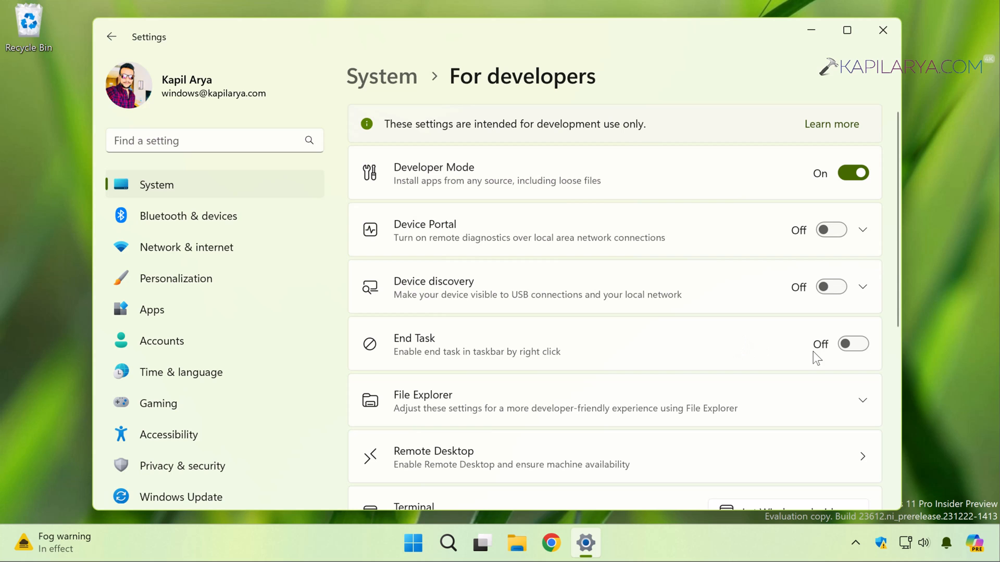
{"action": "left_click", "coordinate": [853, 343]}
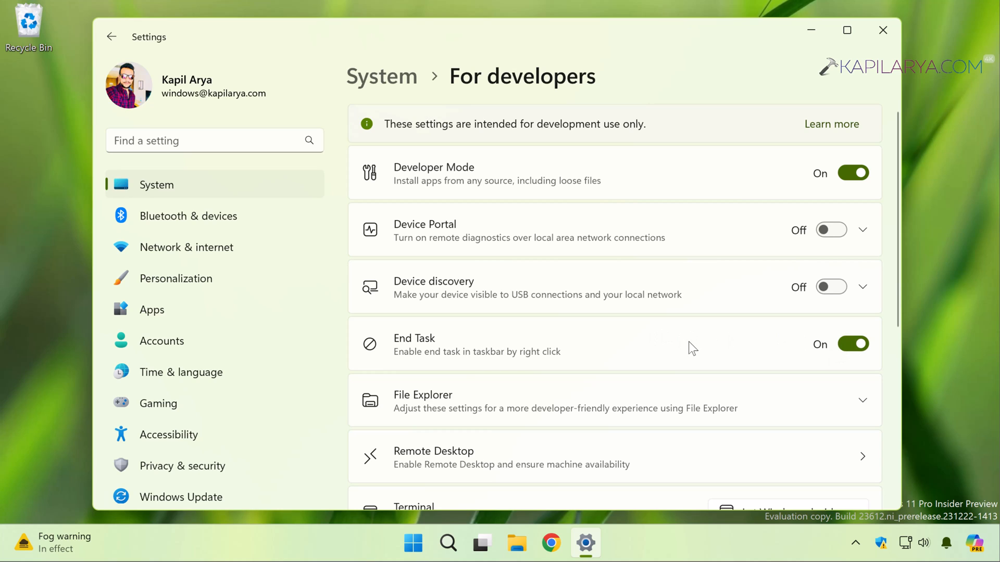
{"action": "scroll", "scroll_direction": "down", "scroll_amount": 3}
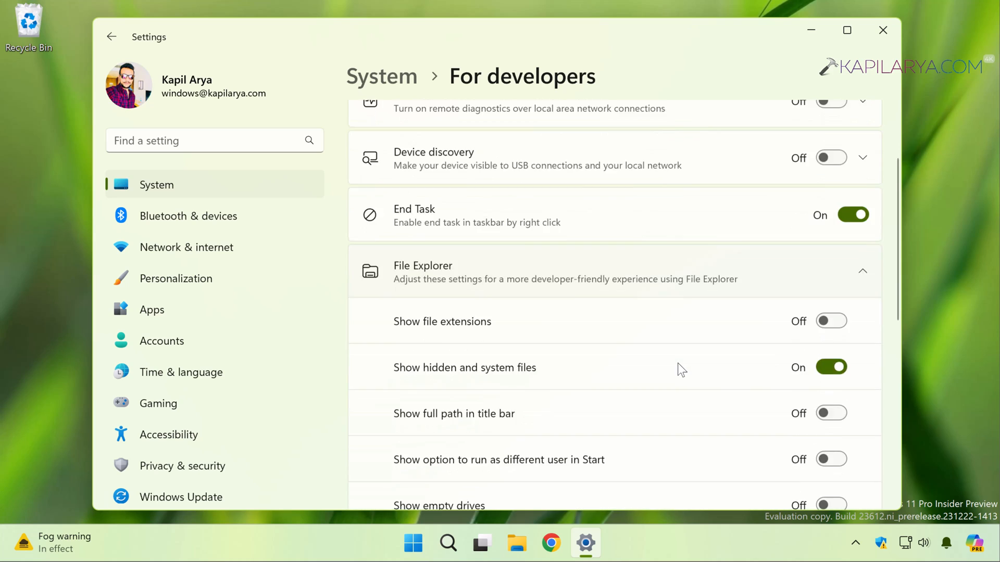
{"action": "scroll", "scroll_direction": "down", "scroll_amount": 3}
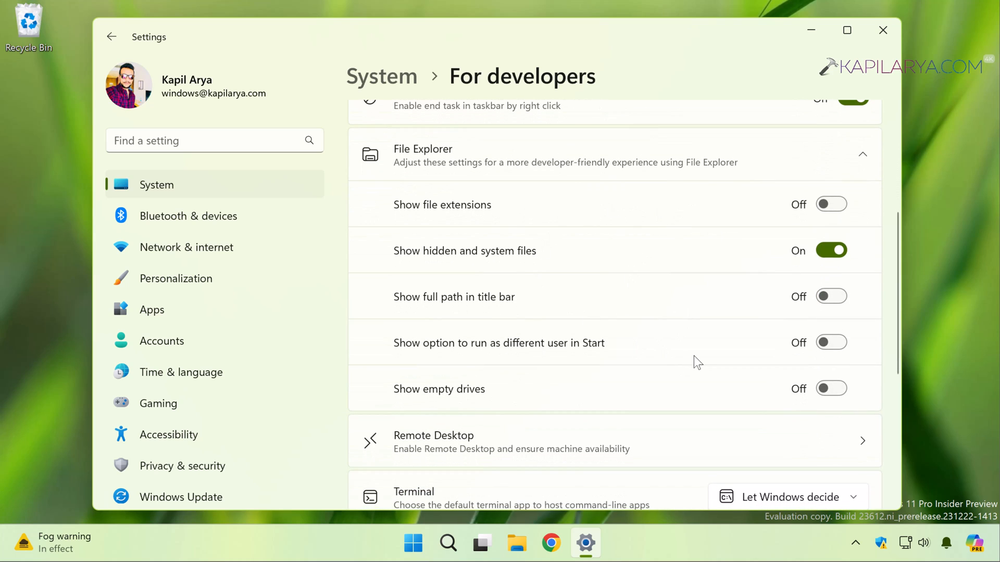
{"action": "mouse_move", "coordinate": [783, 394]}
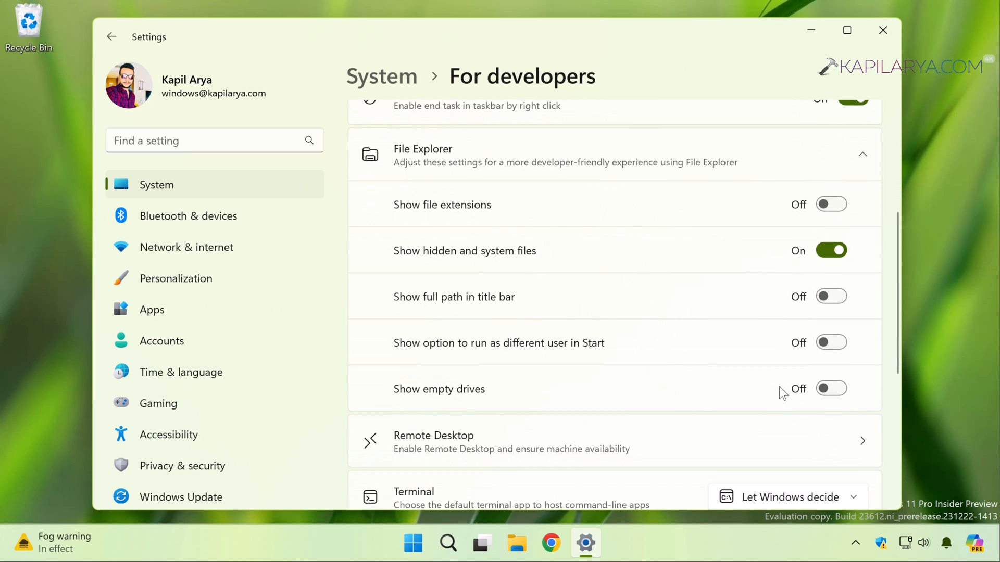
{"action": "scroll", "scroll_direction": "down", "scroll_amount": 3}
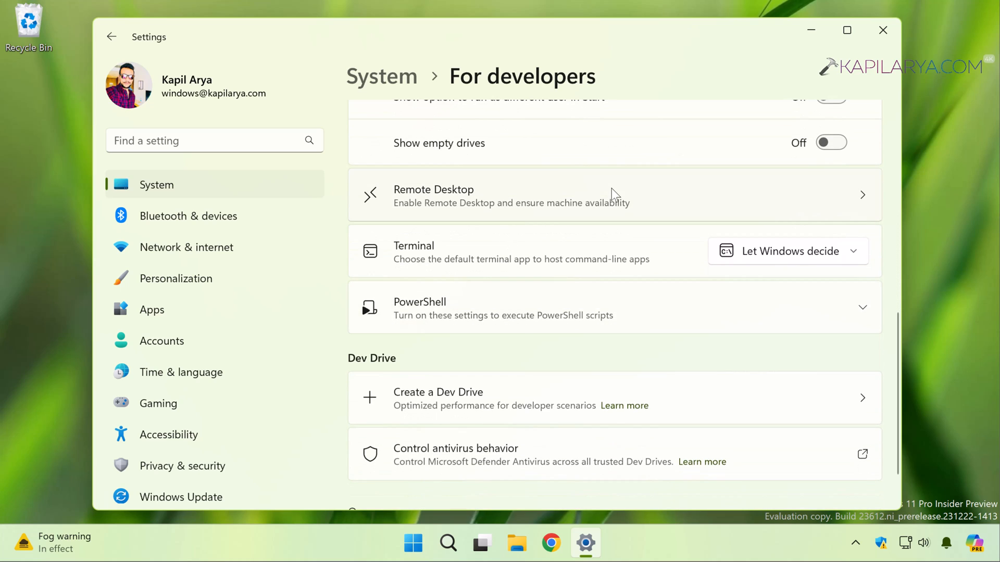
{"action": "mouse_move", "coordinate": [854, 175]}
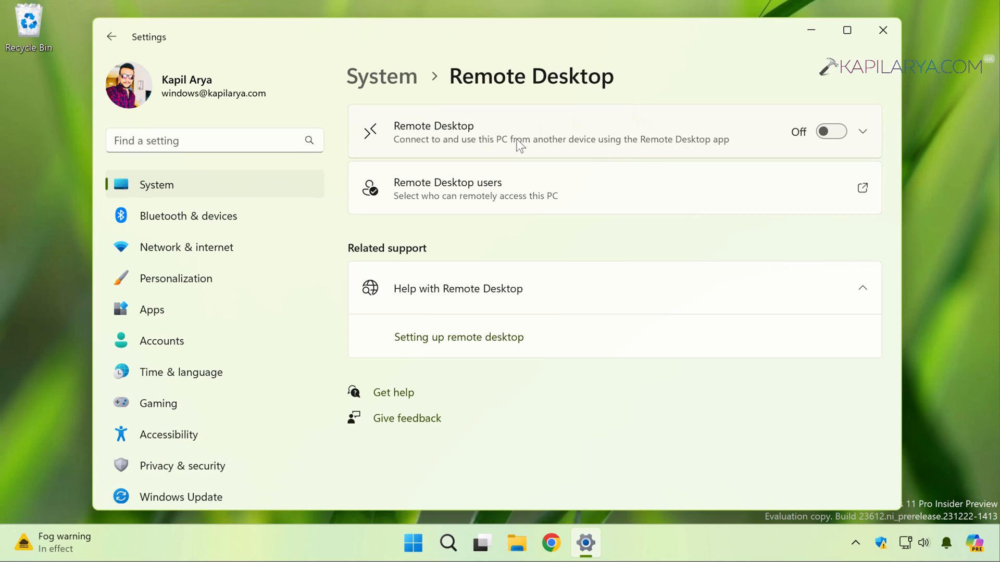
{"action": "mouse_move", "coordinate": [607, 261]}
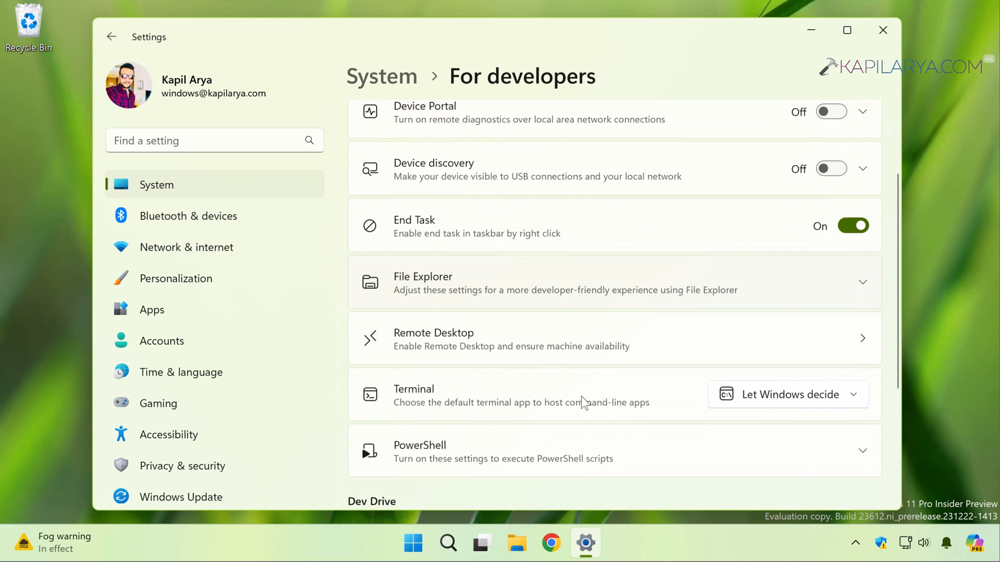
{"action": "scroll", "scroll_direction": "down", "scroll_amount": 3}
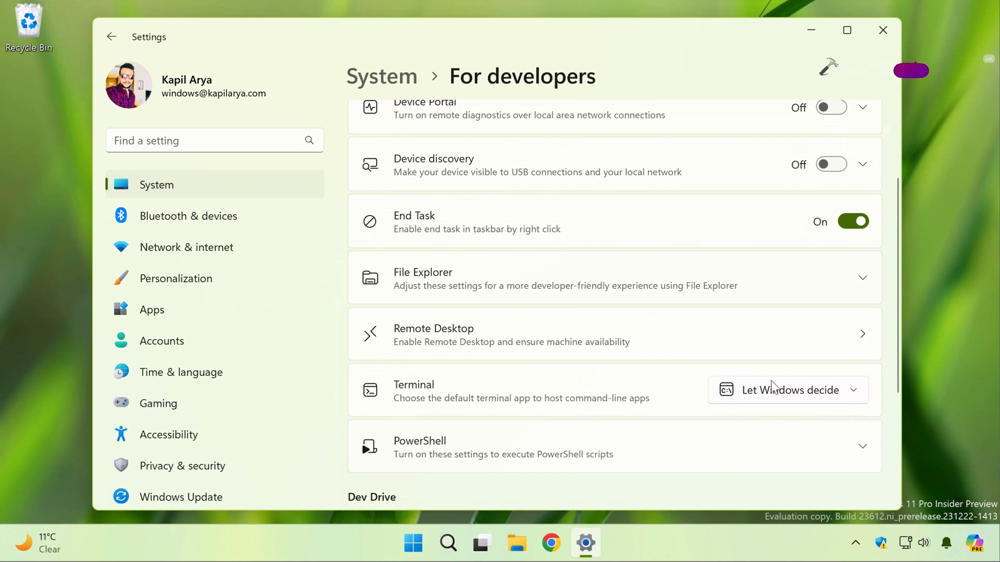
{"action": "left_click", "coordinate": [787, 390]}
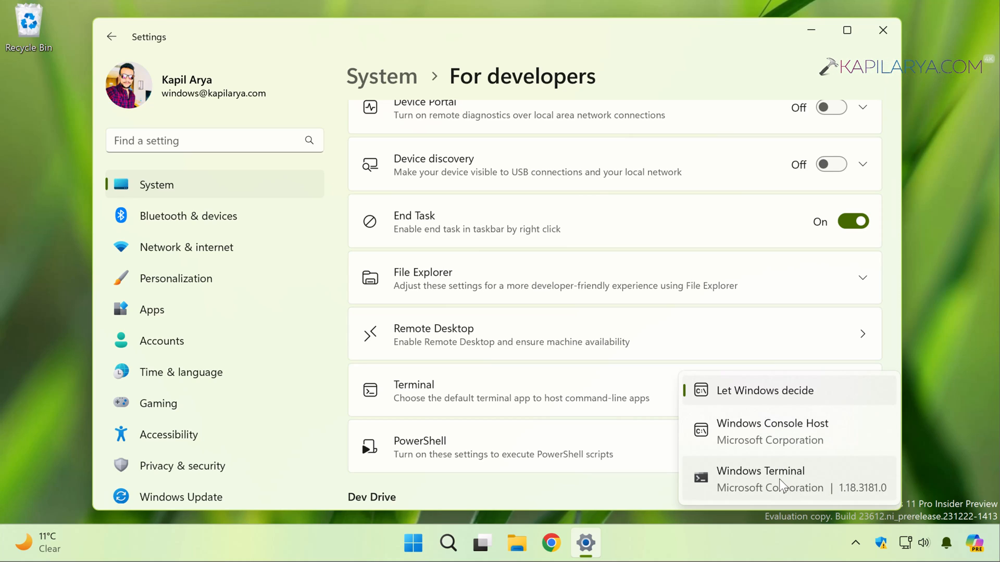
{"action": "mouse_move", "coordinate": [585, 488]}
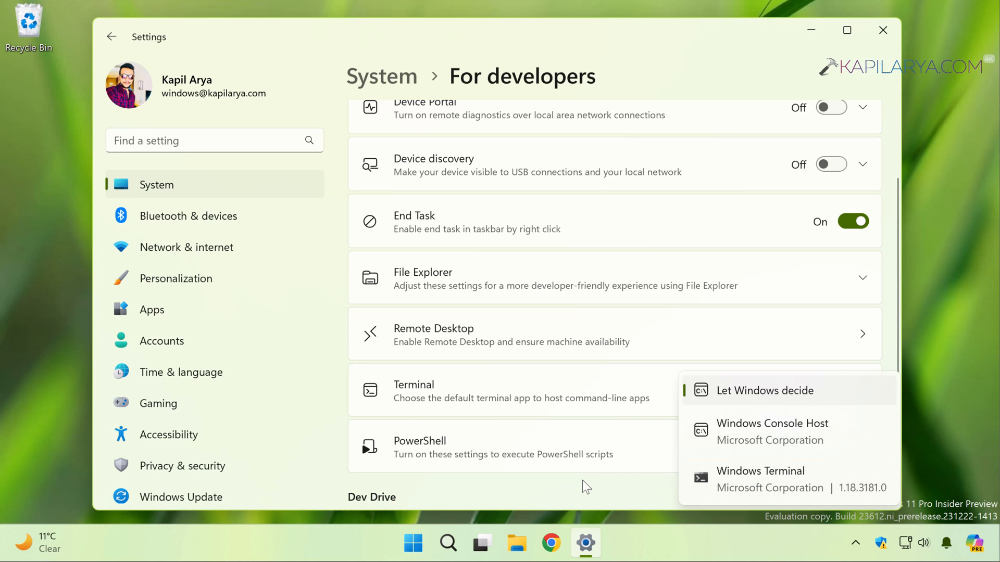
Dismiss the Terminal dropdown unchanged and bring up the Run box from the Win+X menu.
{"action": "left_click", "coordinate": [765, 390]}
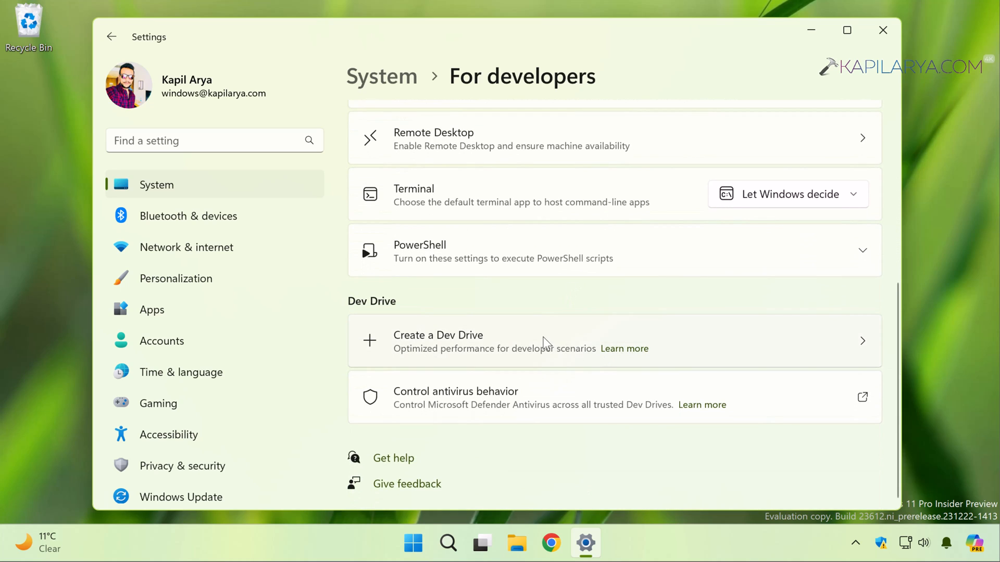
{"action": "mouse_move", "coordinate": [583, 338]}
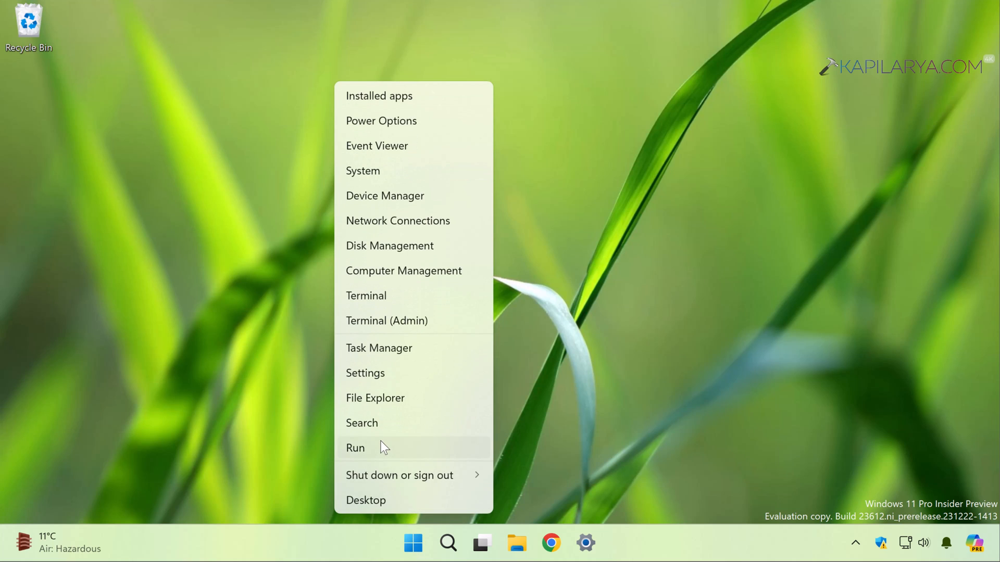
{"action": "left_click", "coordinate": [355, 448]}
{"action": "type", "text": "regedit"}
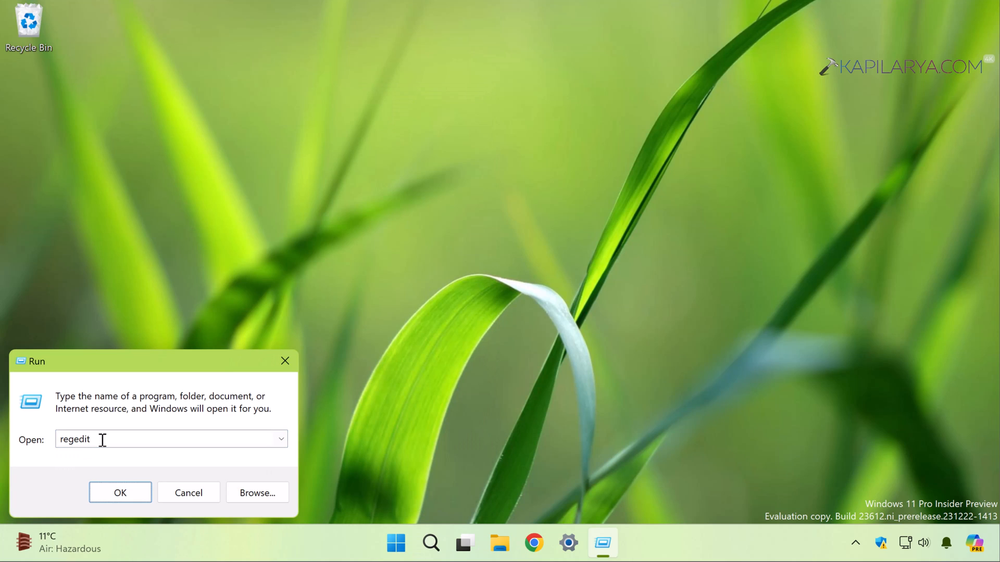
Launch regedit from Run and allow it through the UAC prompt.
{"action": "left_click", "coordinate": [119, 493]}
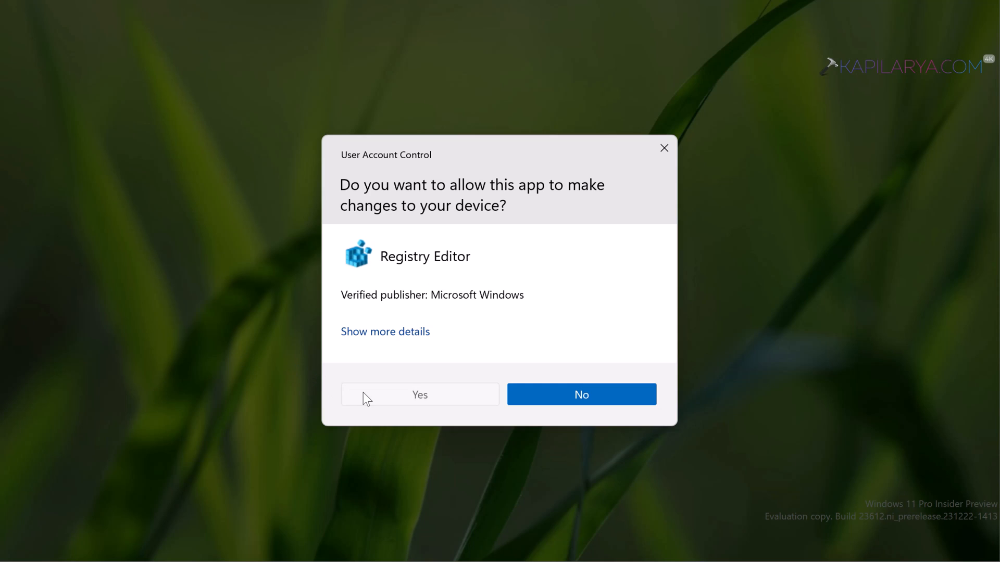
{"action": "left_click", "coordinate": [419, 393]}
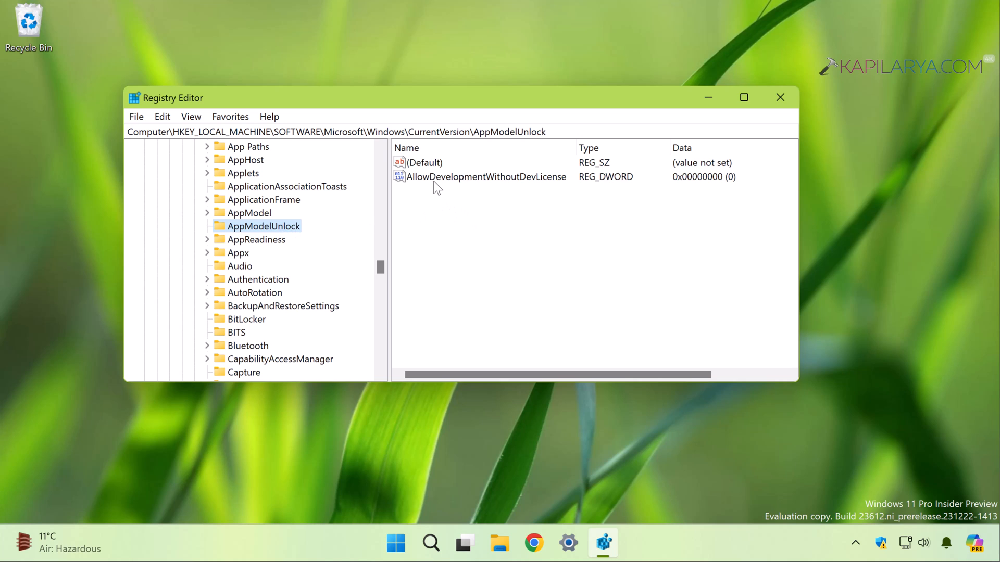
{"action": "left_click", "coordinate": [486, 177]}
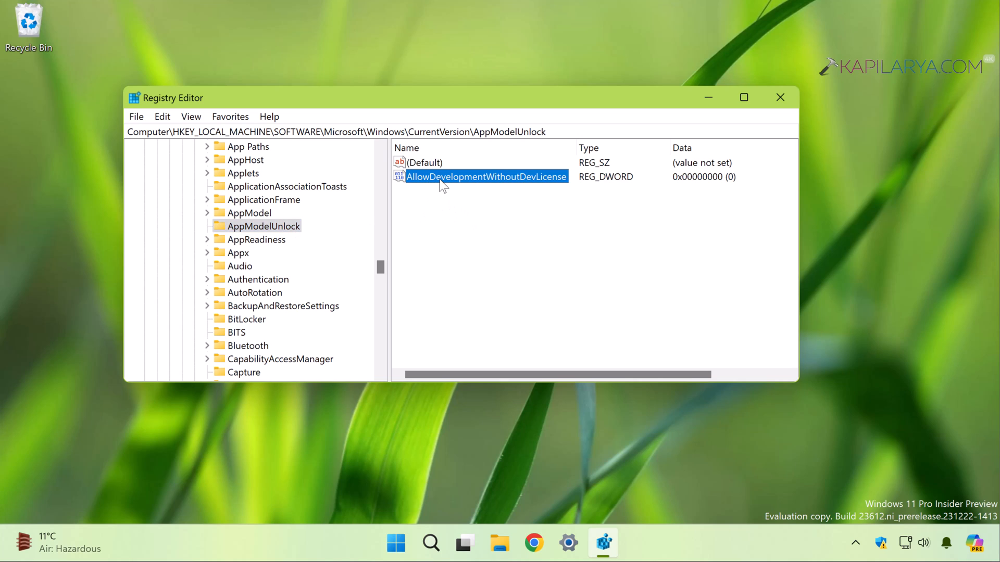
{"action": "mouse_move", "coordinate": [506, 186]}
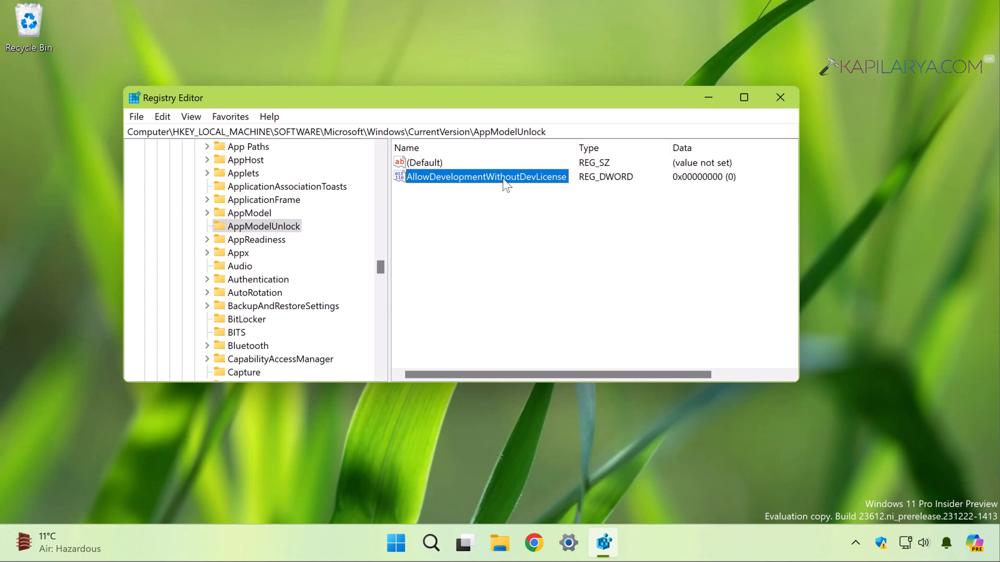
{"action": "right_click", "coordinate": [487, 177]}
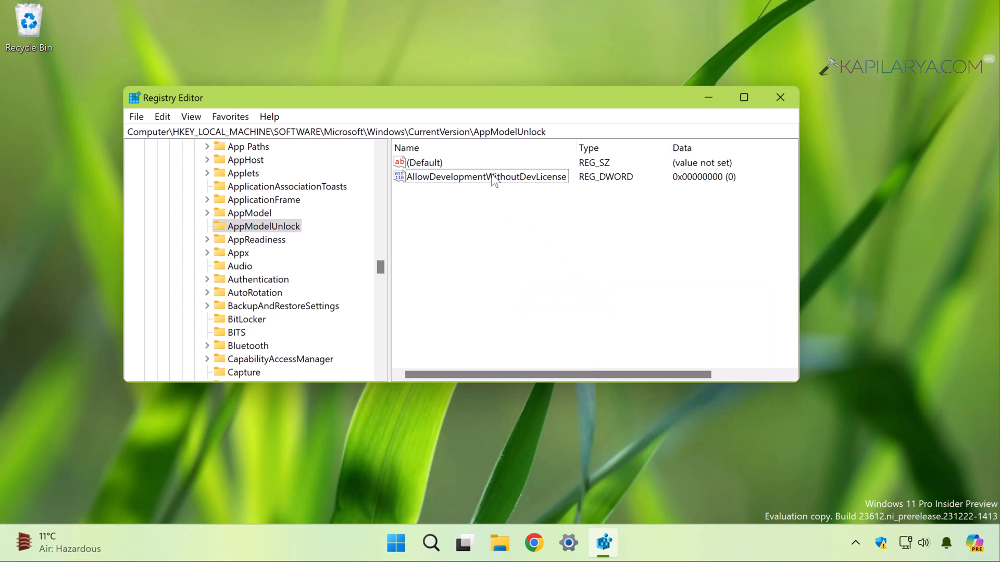
{"action": "left_click", "coordinate": [485, 178]}
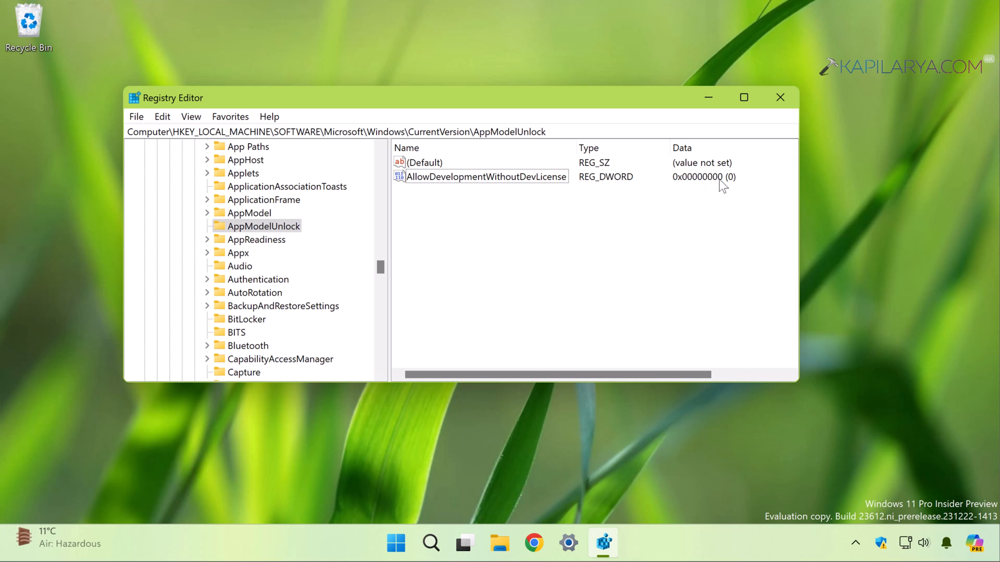
Set AllowDevelopmentWithoutDevLicense value data to 1, confirm it, and close Registry Editor.
{"action": "double_click", "coordinate": [486, 177]}
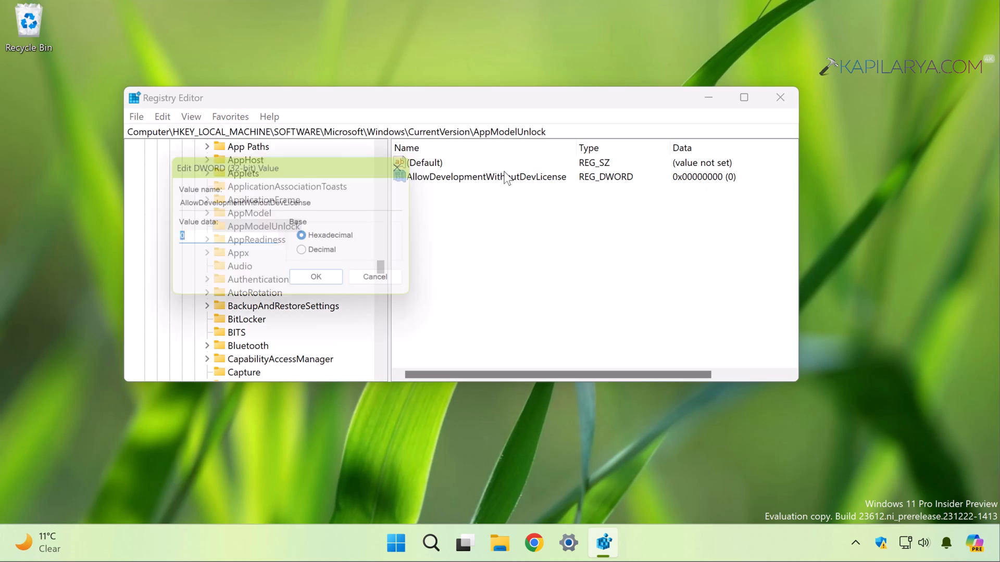
{"action": "type", "text": "1"}
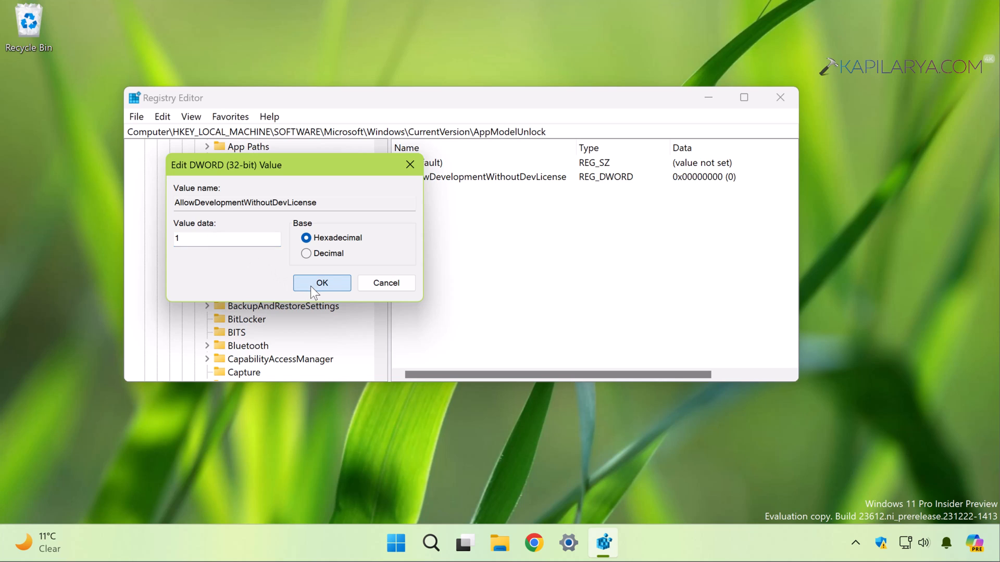
{"action": "left_click", "coordinate": [322, 282]}
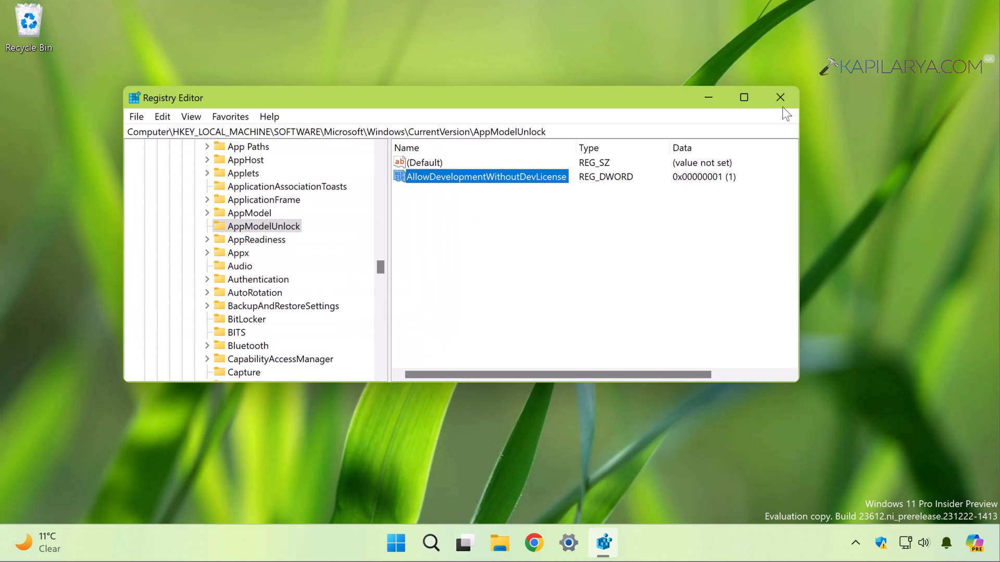
{"action": "left_click", "coordinate": [414, 544]}
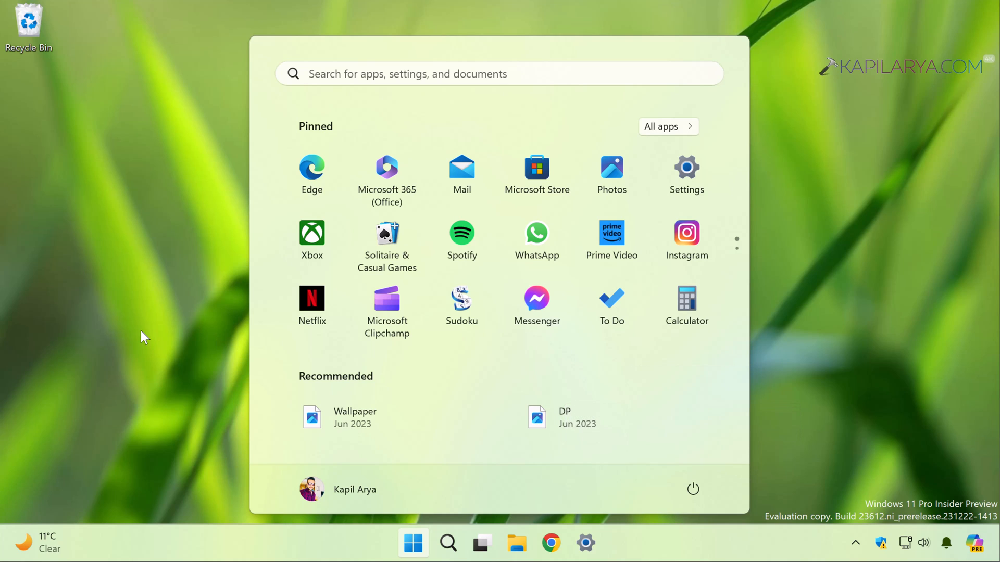
Dismiss the Start menu to return to the empty desktop.
{"action": "left_click", "coordinate": [412, 544]}
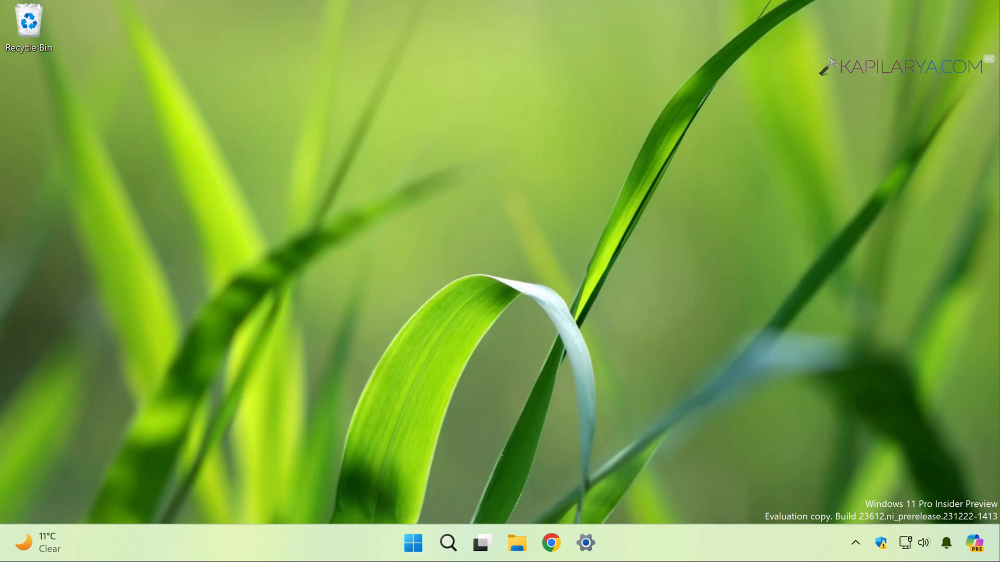
{"action": "mouse_move", "coordinate": [345, 379]}
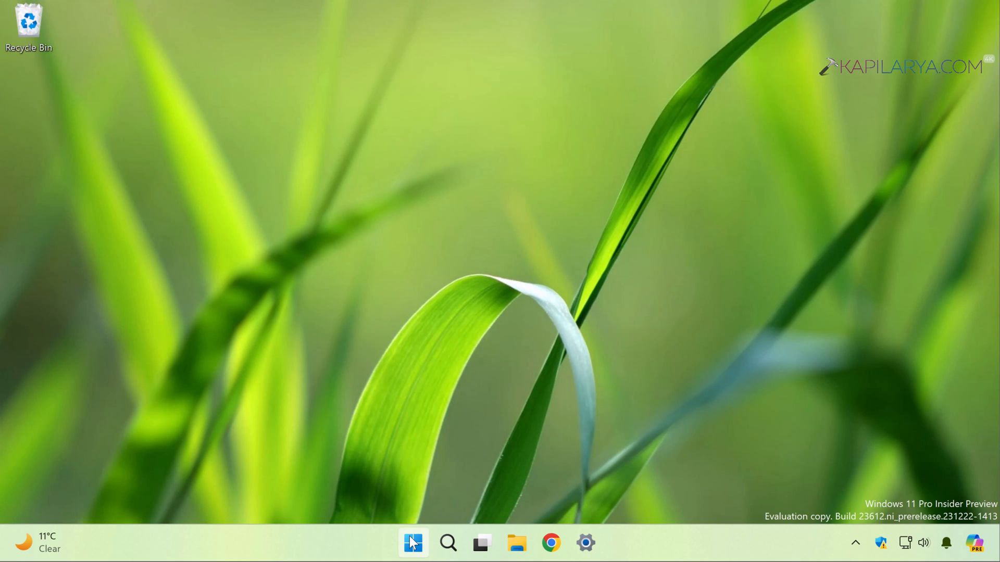
Bring up the Run box from the Start button's quick-link menu.
{"action": "right_click", "coordinate": [412, 543]}
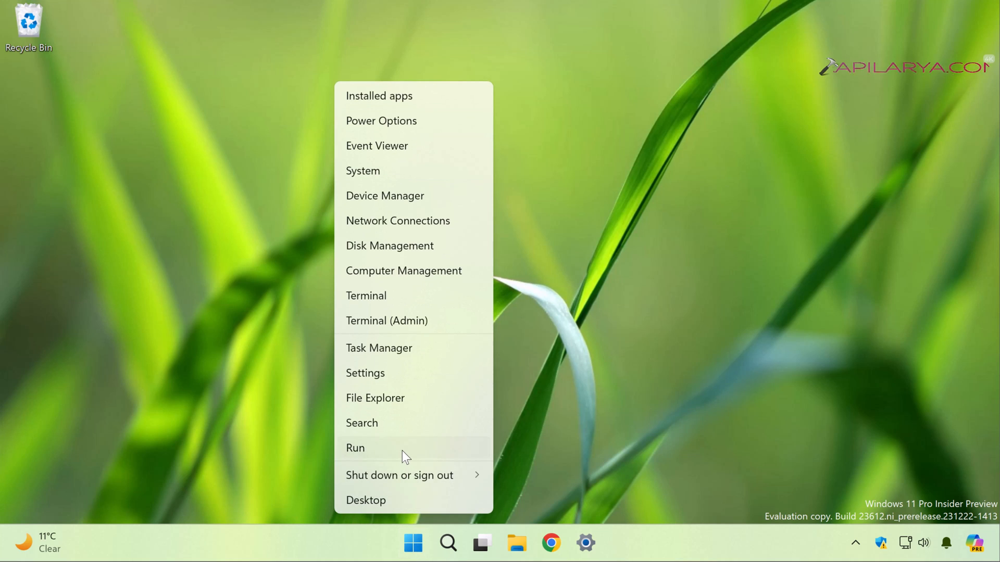
{"action": "left_click", "coordinate": [355, 448]}
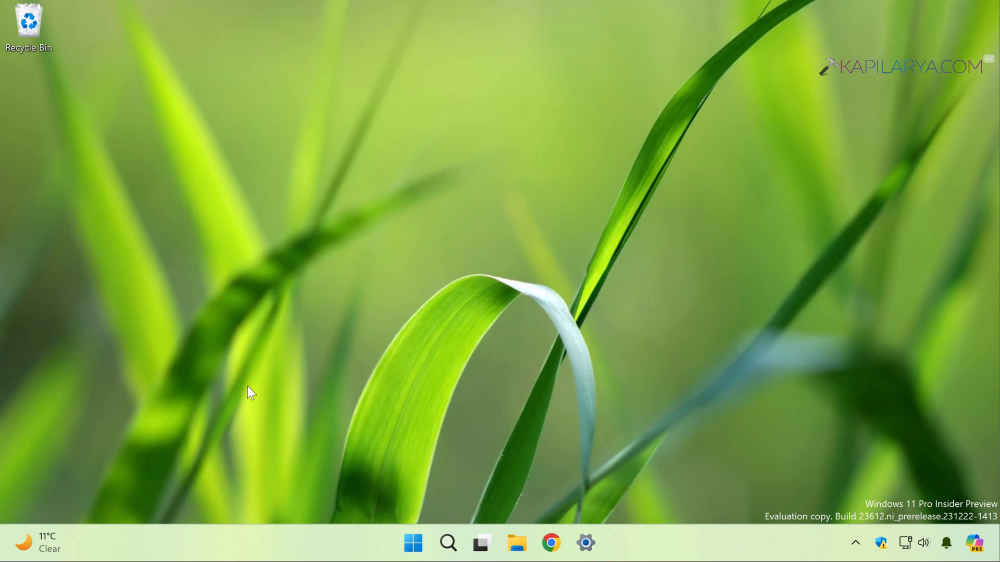
{"action": "mouse_move", "coordinate": [294, 400]}
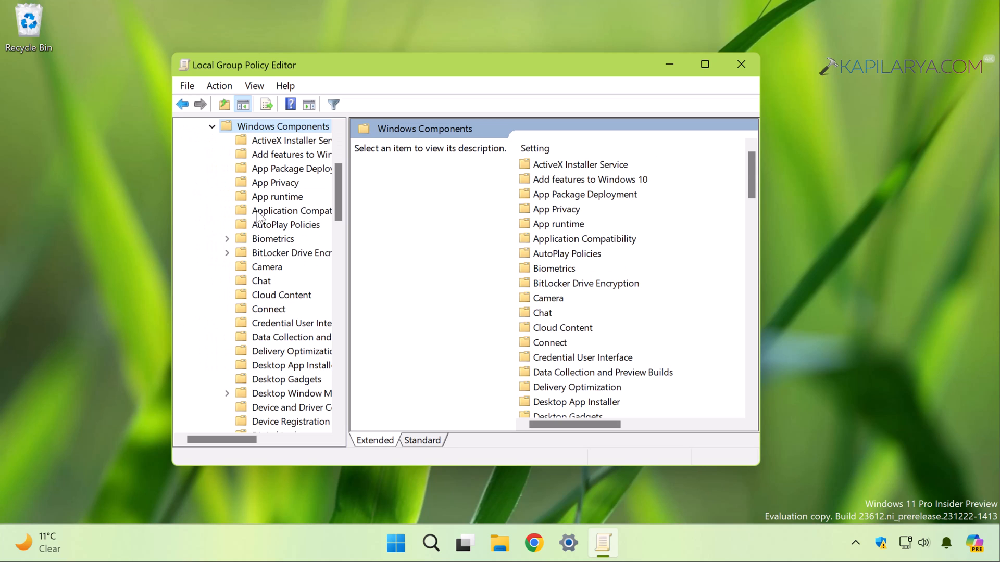
Show the App Package Deployment policies in the Standard list and widen the name column.
{"action": "left_click", "coordinate": [290, 169]}
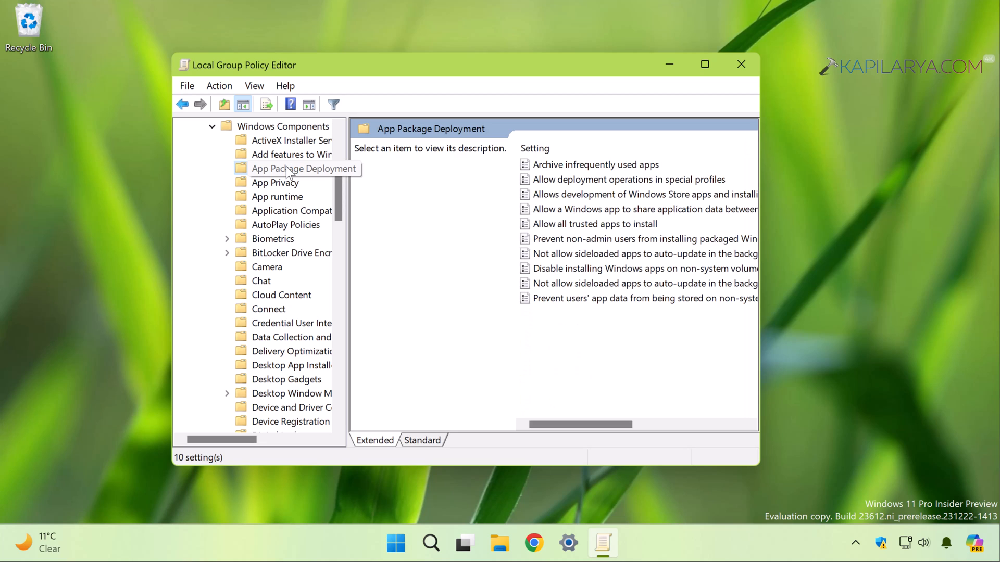
{"action": "left_click", "coordinate": [305, 169]}
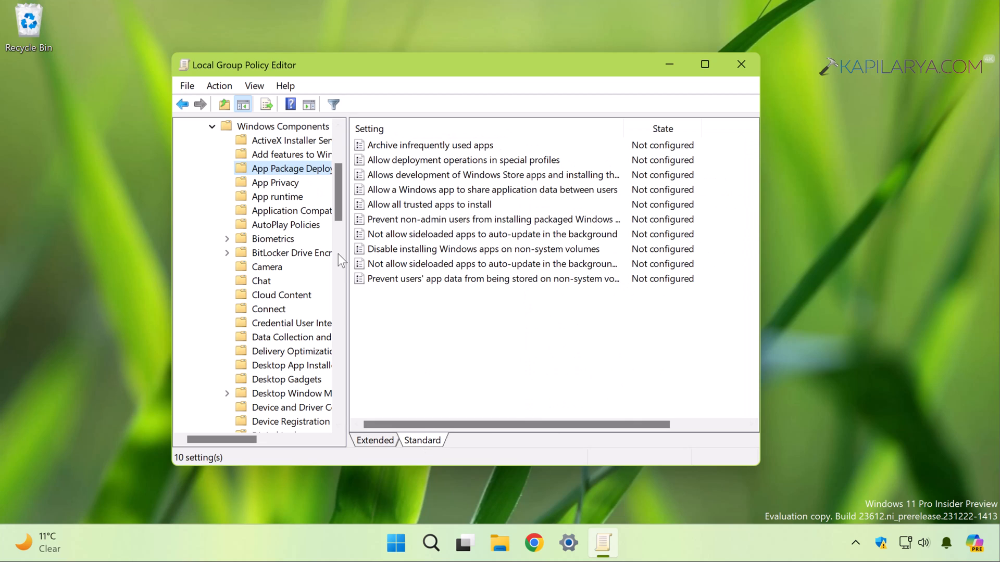
{"action": "left_click_drag", "start_coordinate": [346, 255], "coordinate": [385, 255]}
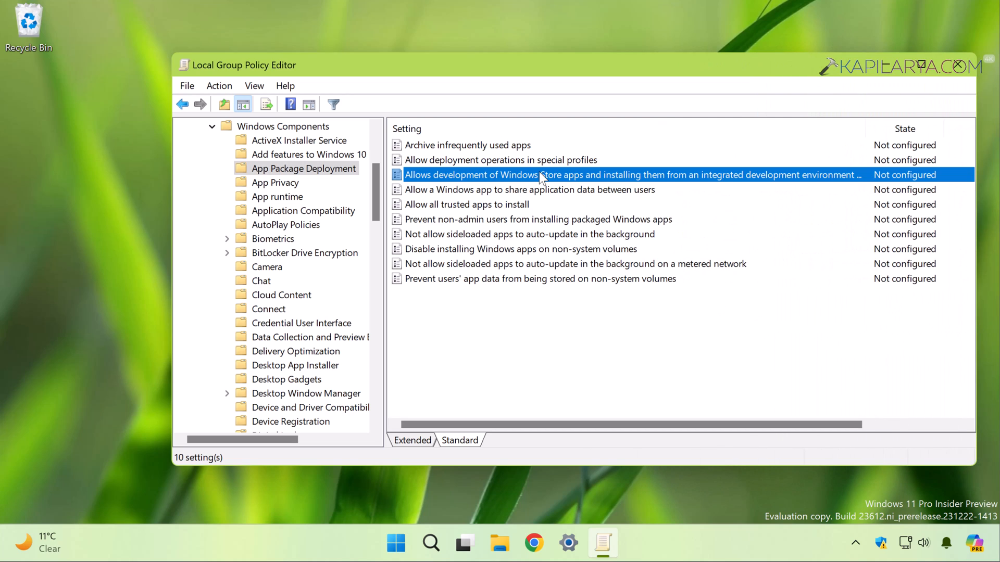
{"action": "mouse_move", "coordinate": [469, 177]}
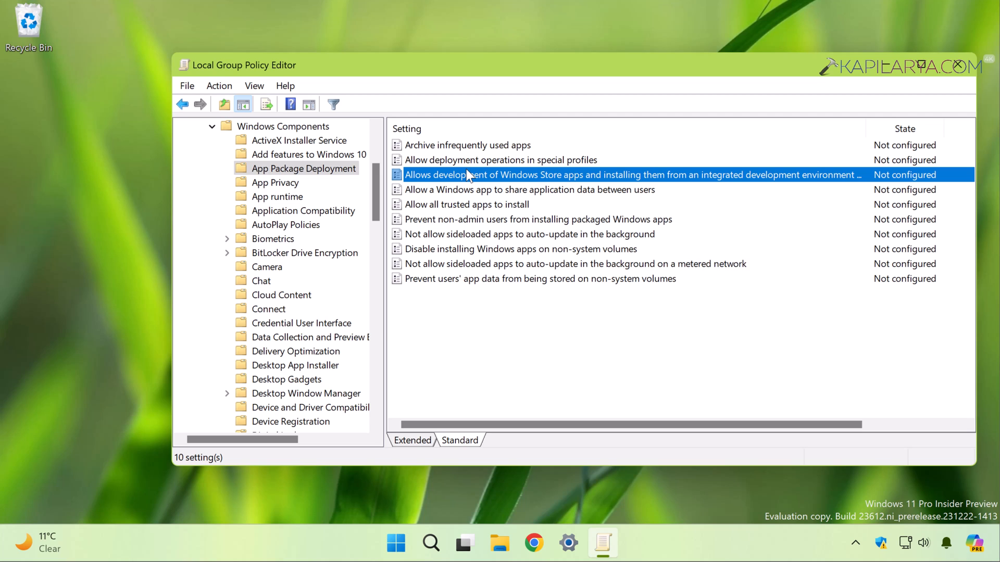
Set 'Allows development of Windows Store apps' from an IDE to Enabled after reviewing its help text.
{"action": "double_click", "coordinate": [631, 175]}
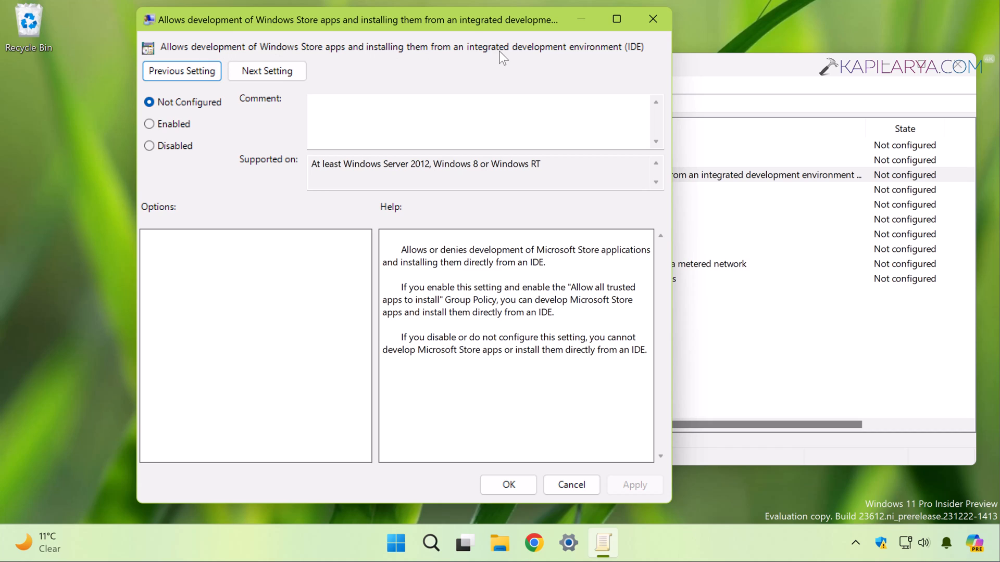
{"action": "mouse_move", "coordinate": [433, 244]}
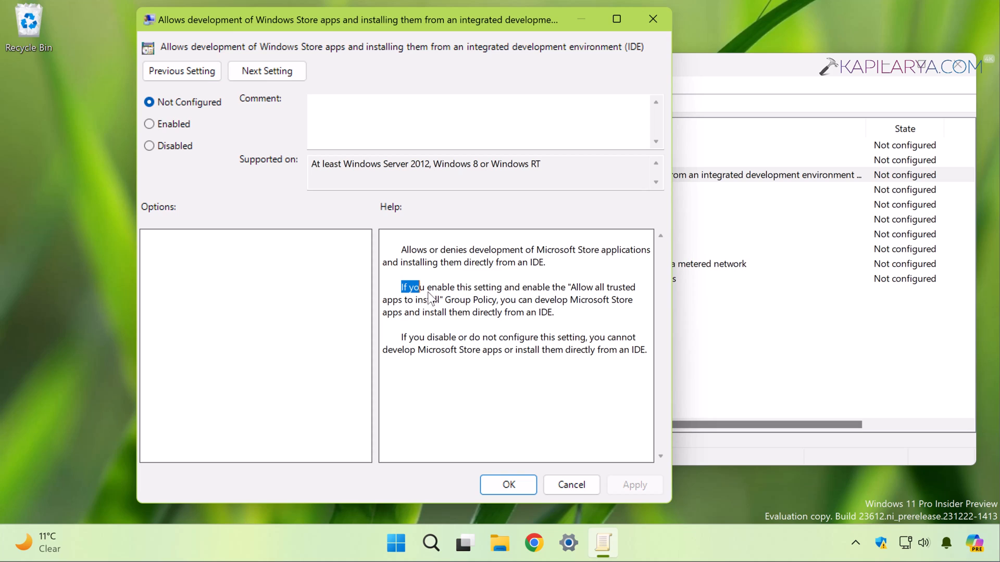
{"action": "left_click_drag", "start_coordinate": [401, 288], "coordinate": [553, 313]}
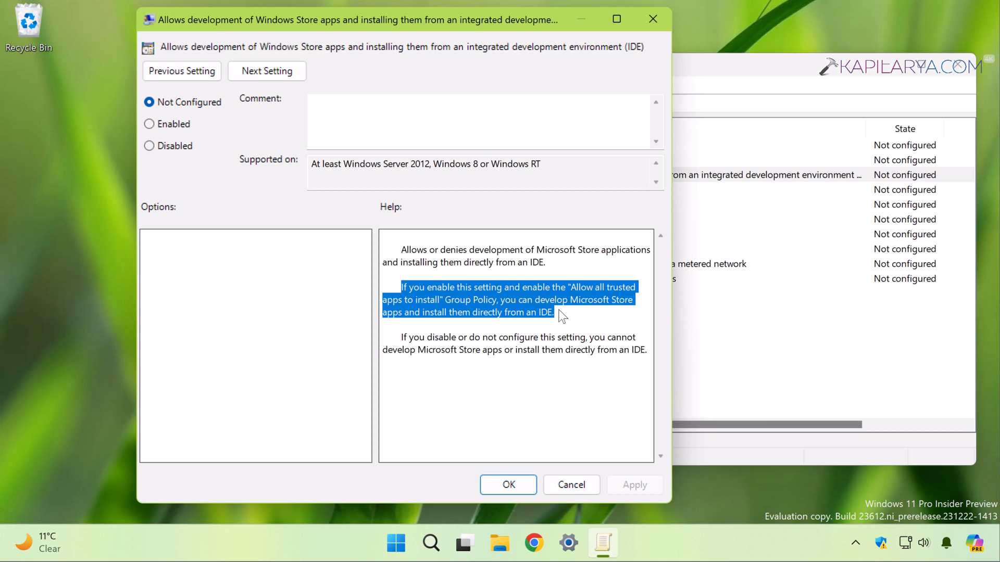
{"action": "mouse_move", "coordinate": [587, 311]}
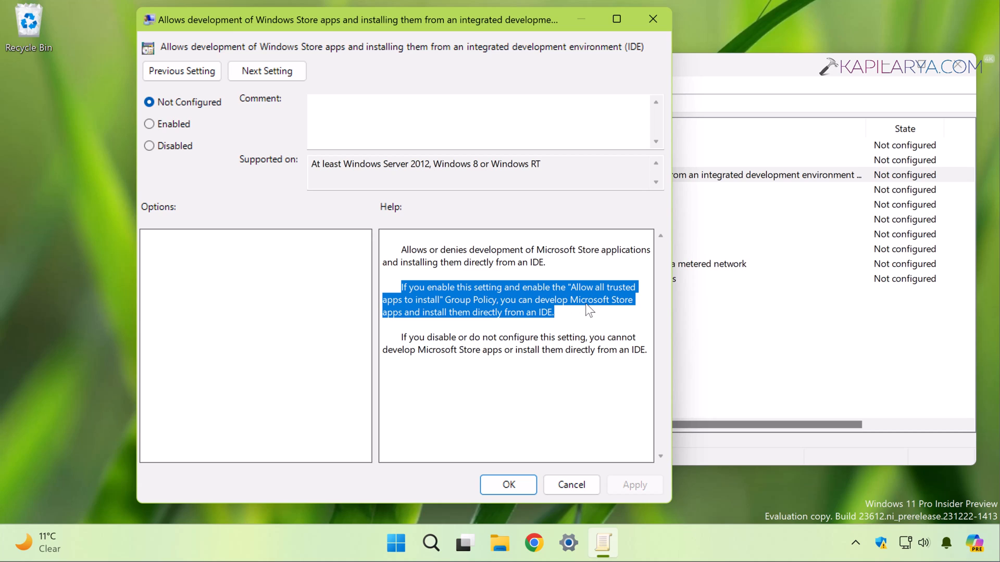
{"action": "mouse_move", "coordinate": [533, 325]}
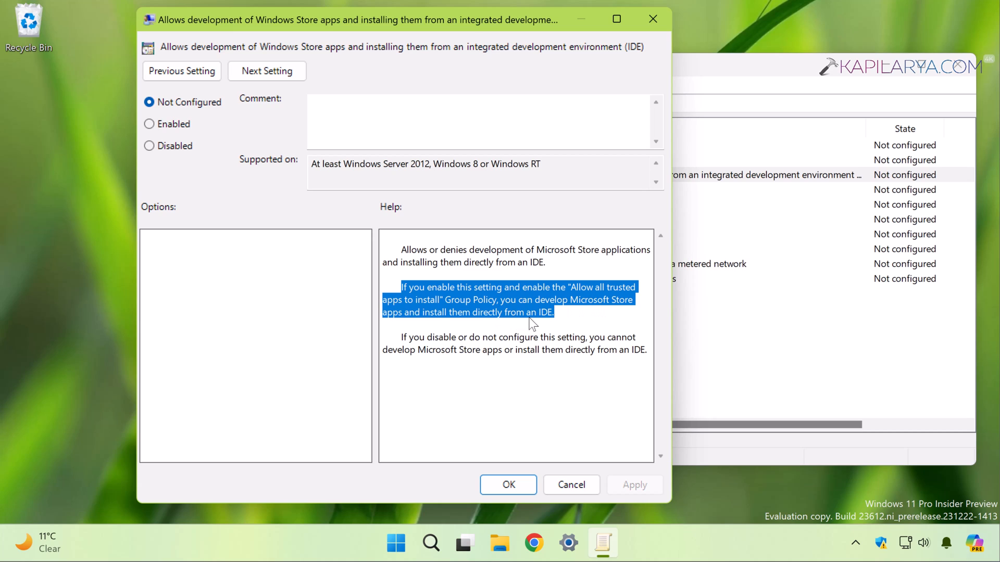
{"action": "left_click", "coordinate": [149, 124]}
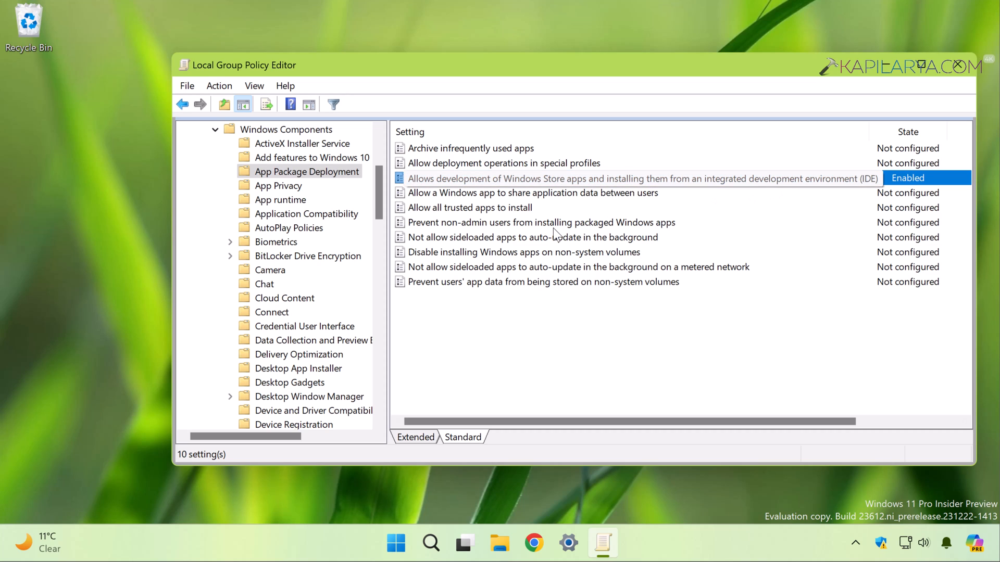
Set the 'Allow all trusted apps to install' policy to Enabled and apply it.
{"action": "double_click", "coordinate": [470, 208]}
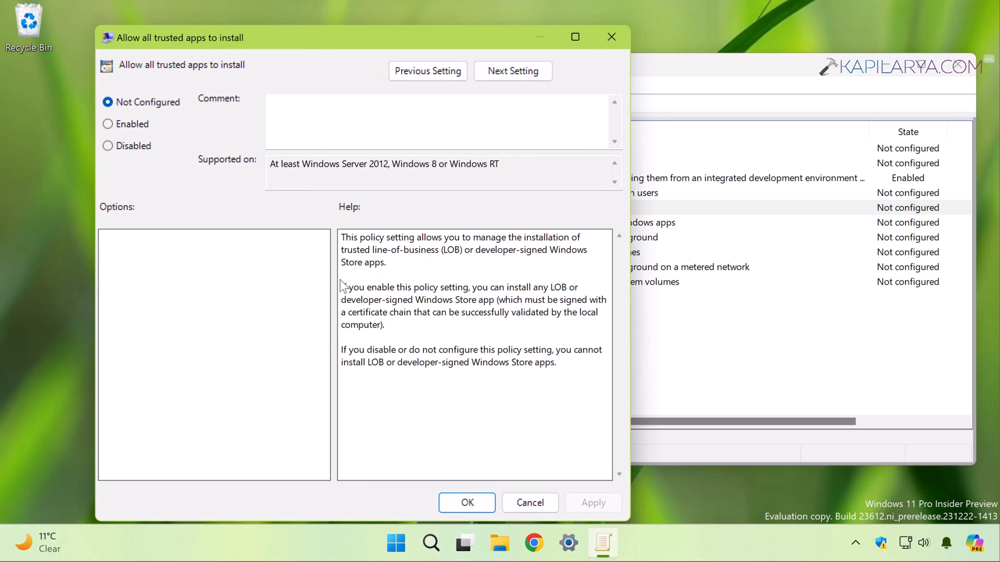
{"action": "left_click_drag", "start_coordinate": [342, 287], "coordinate": [382, 325]}
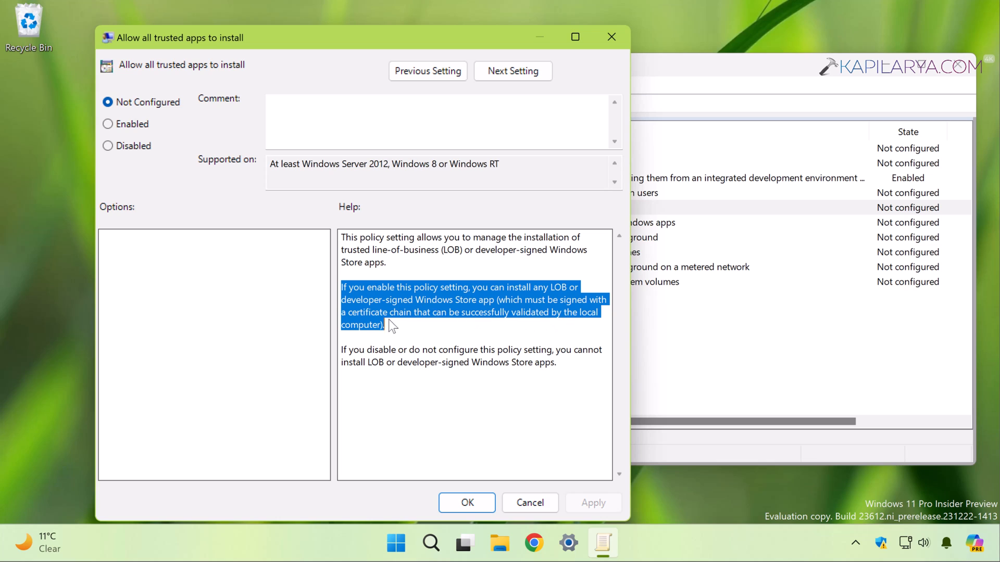
{"action": "left_click", "coordinate": [108, 124]}
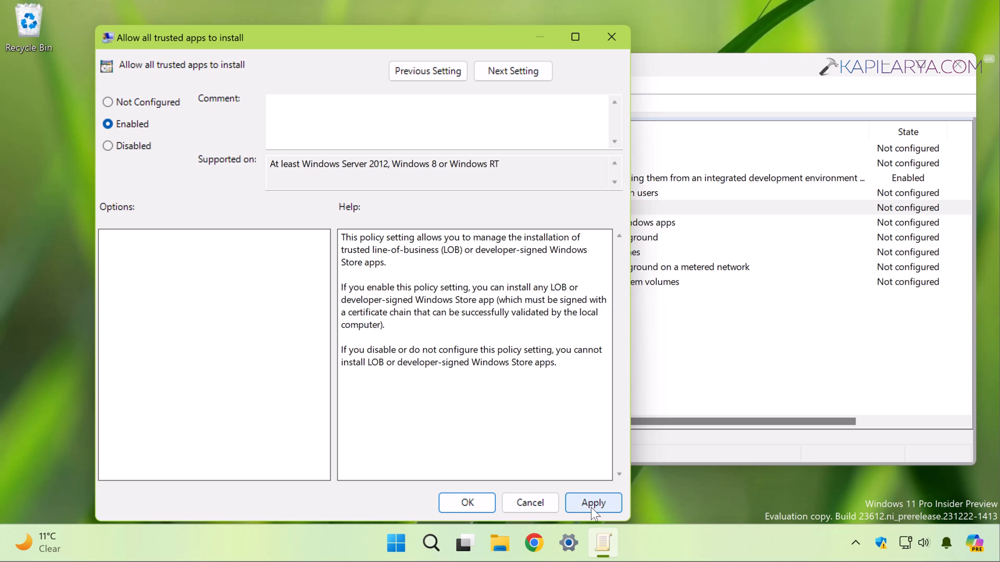
{"action": "left_click", "coordinate": [593, 503]}
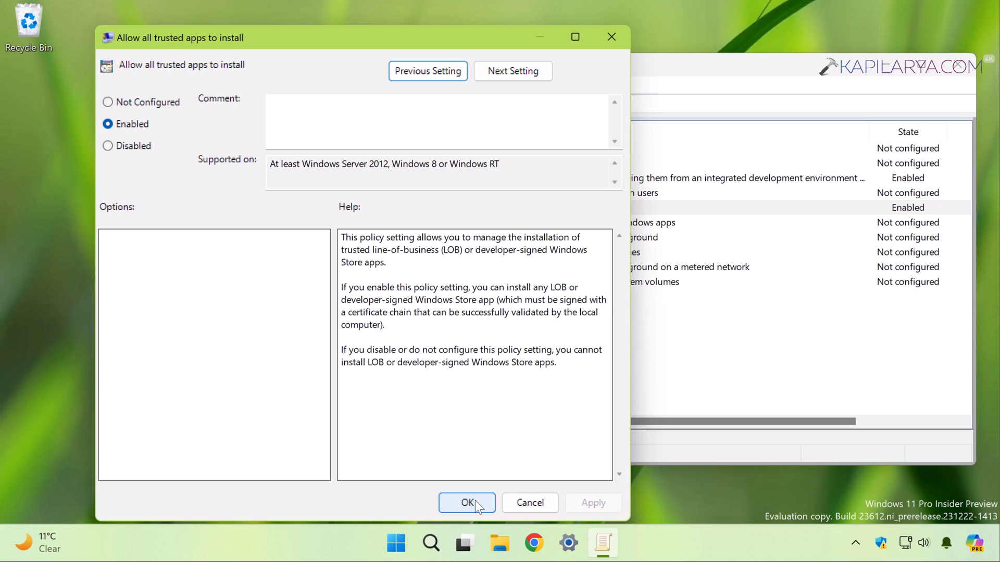
{"action": "left_click", "coordinate": [466, 502]}
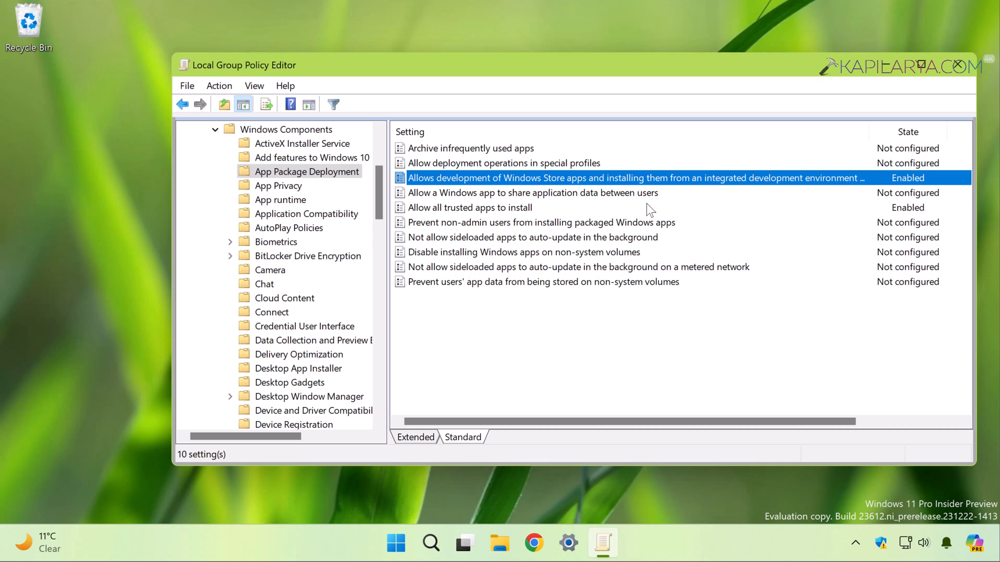
{"action": "mouse_move", "coordinate": [707, 253]}
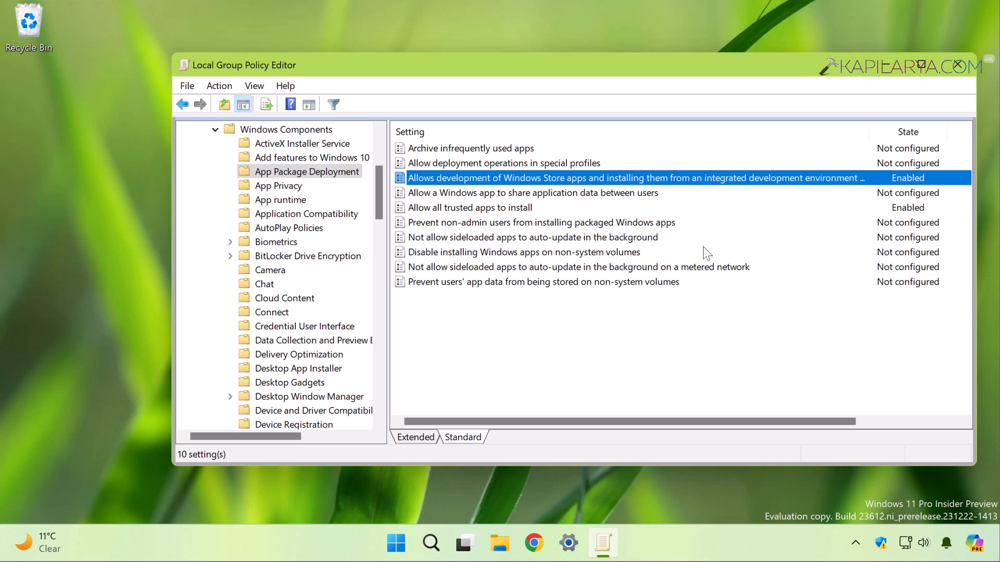
{"action": "mouse_move", "coordinate": [649, 306]}
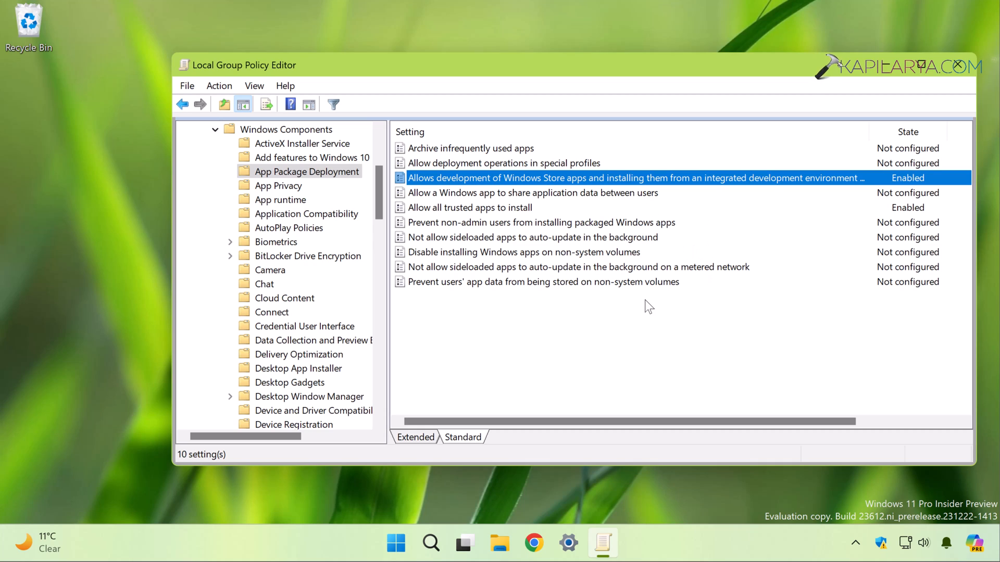